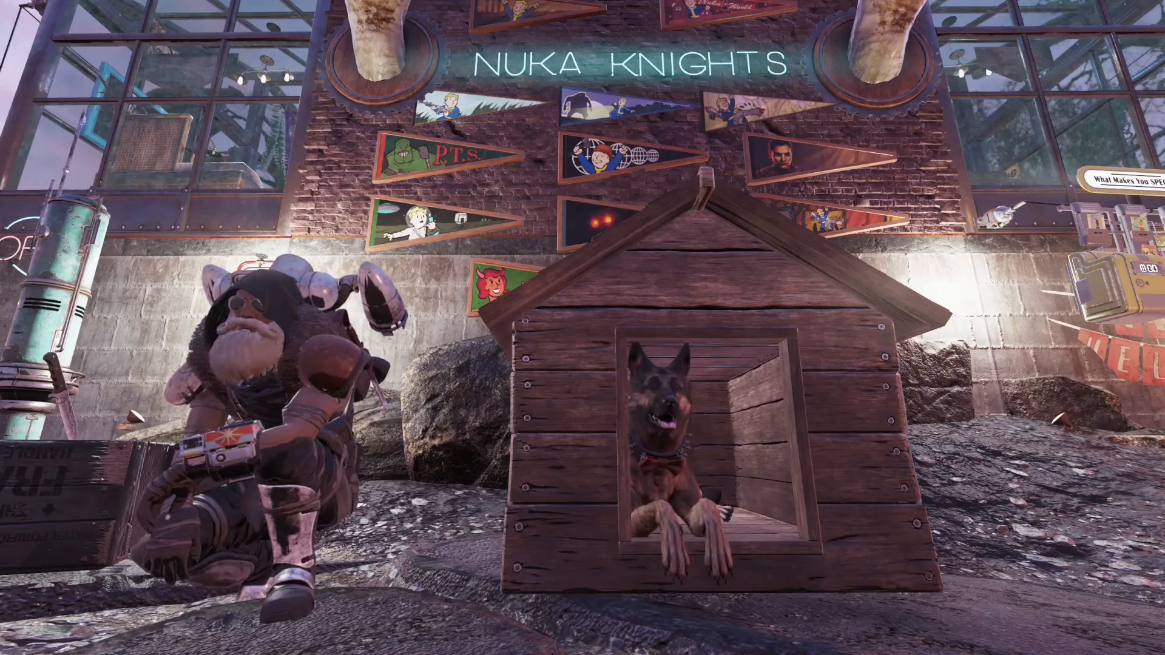
Step: Bring up the recently acquired items list in Fallout 76, then put it away
key("Tab")
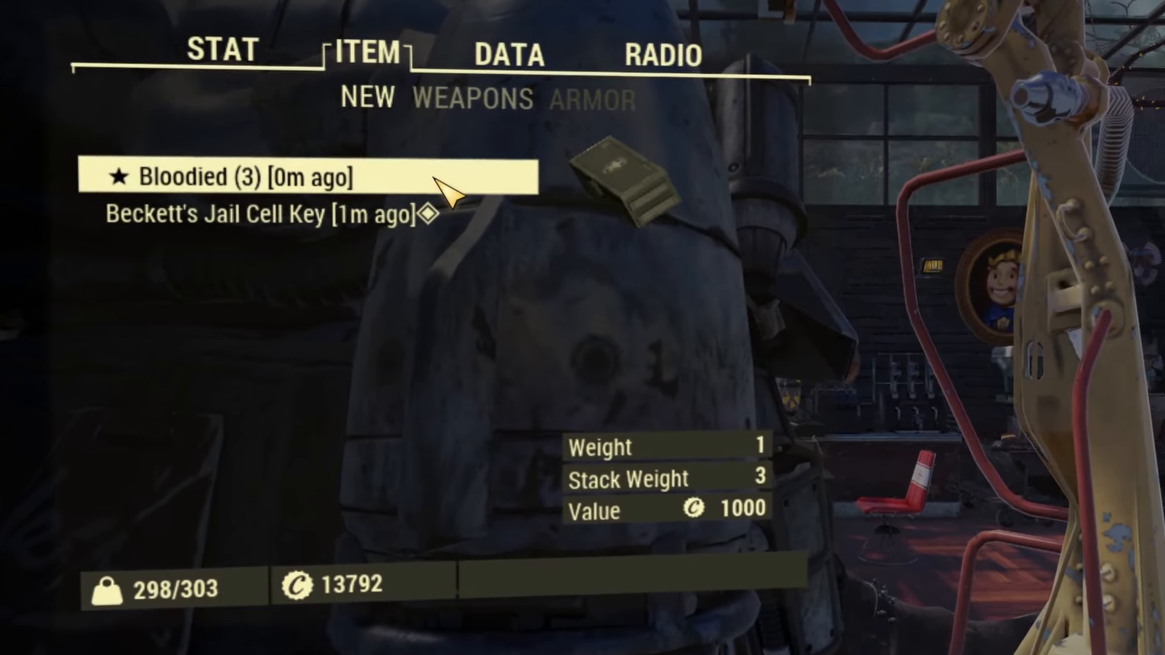
key("tab")
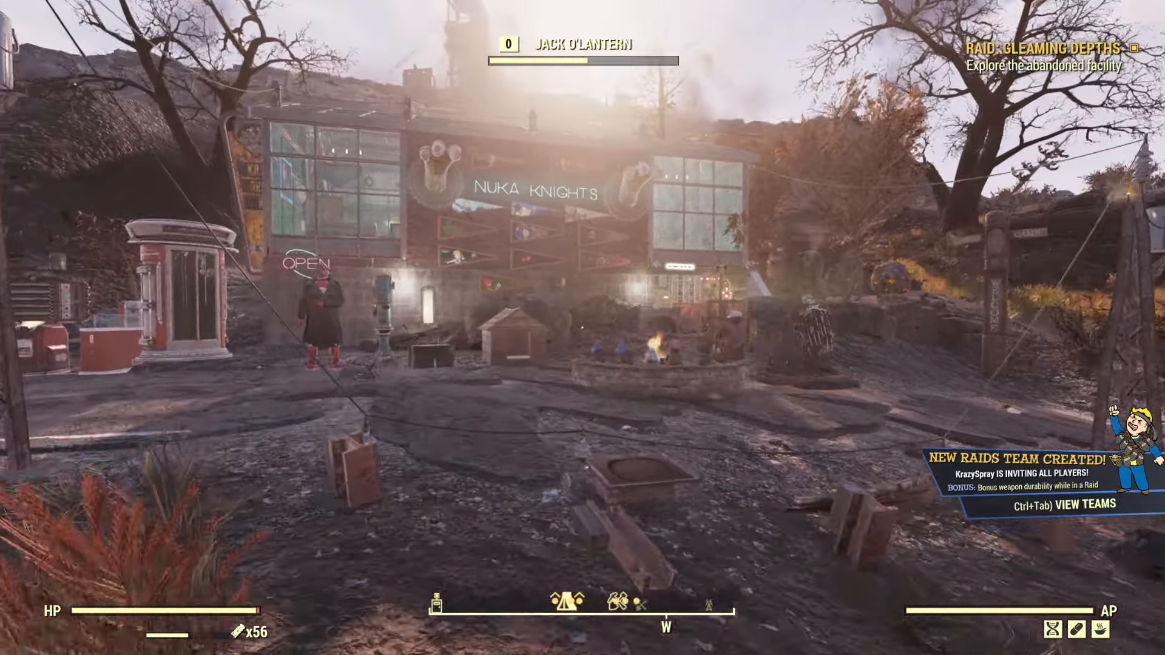
mouse_move(583, 328)
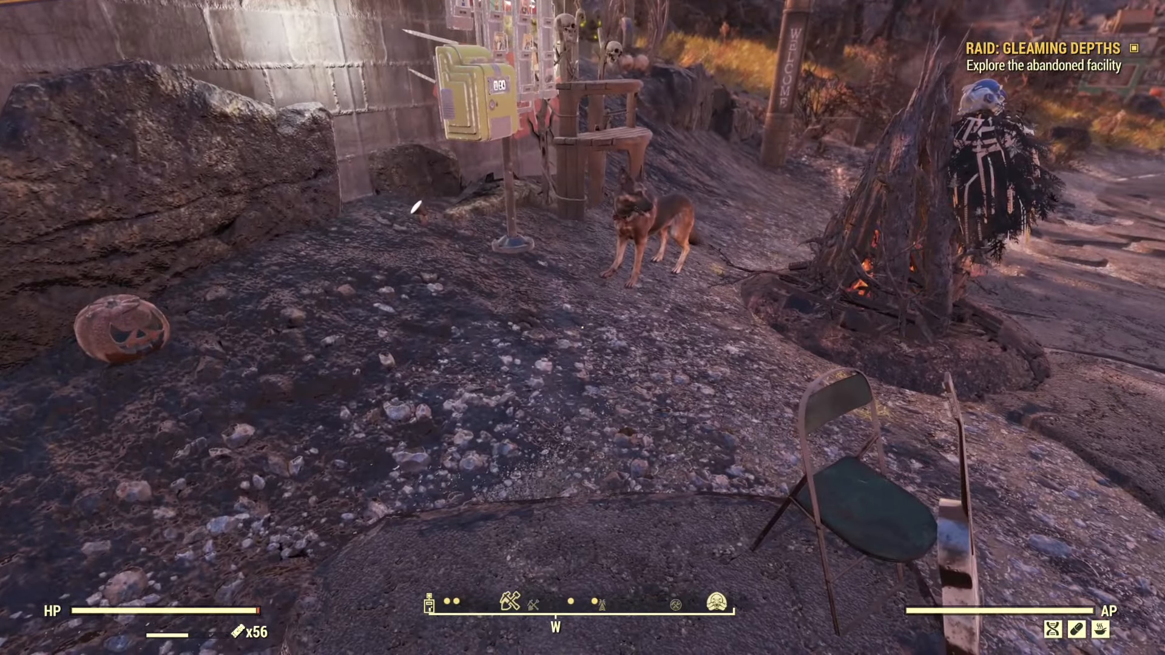
mouse_move(583, 328)
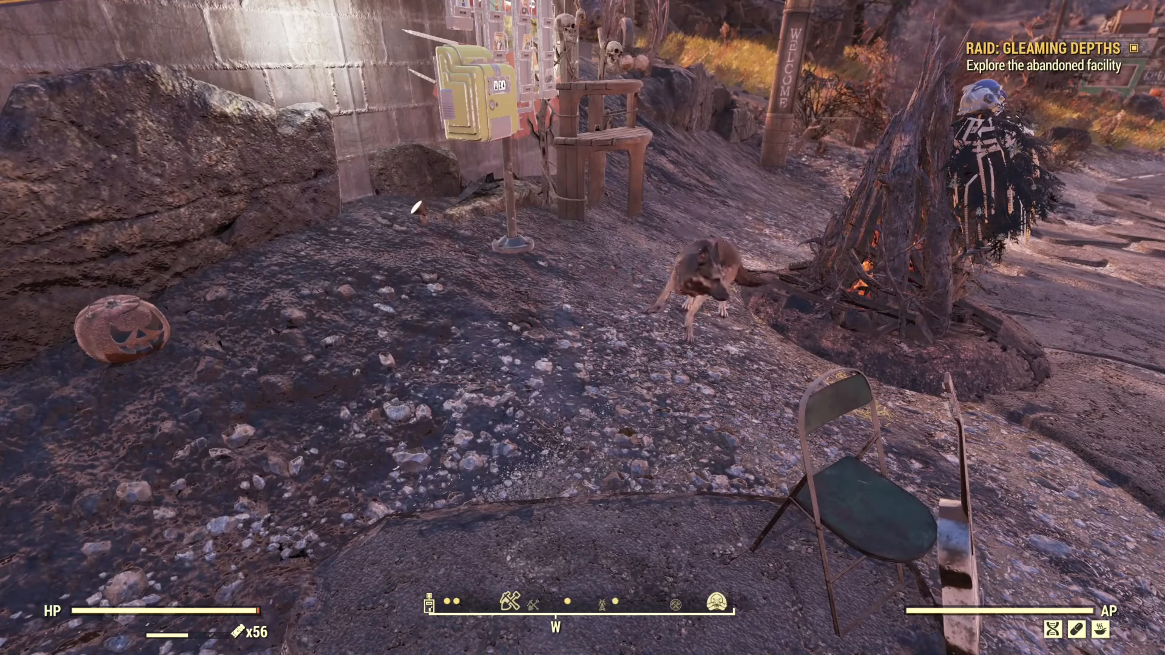
mouse_move(582, 328)
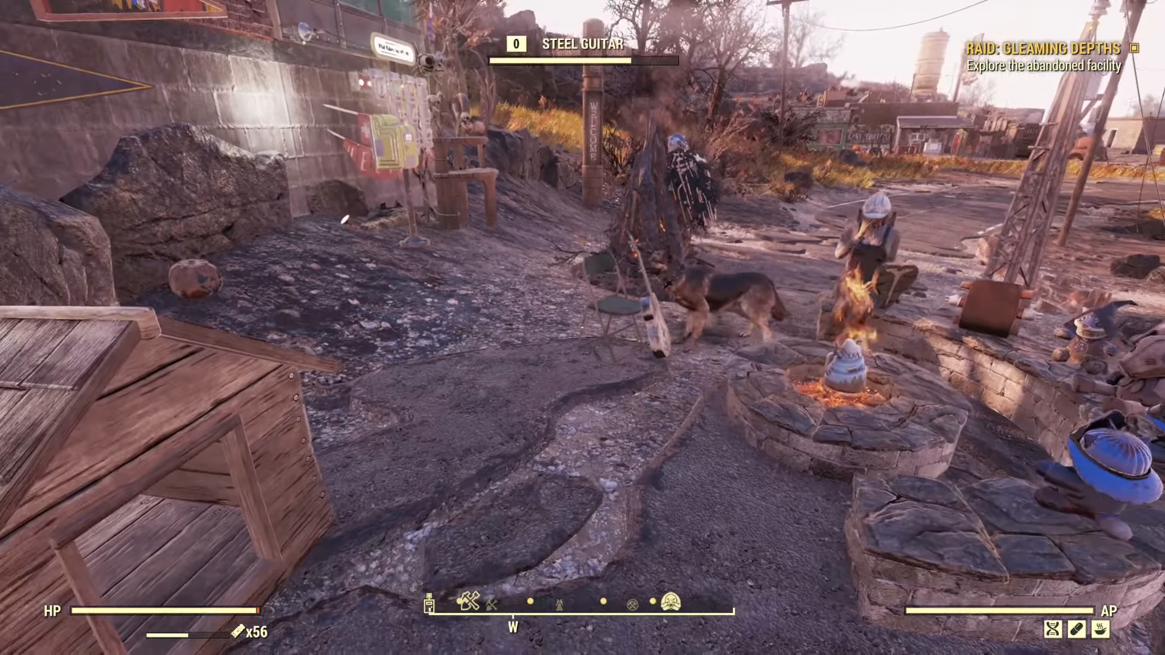
mouse_move(583, 328)
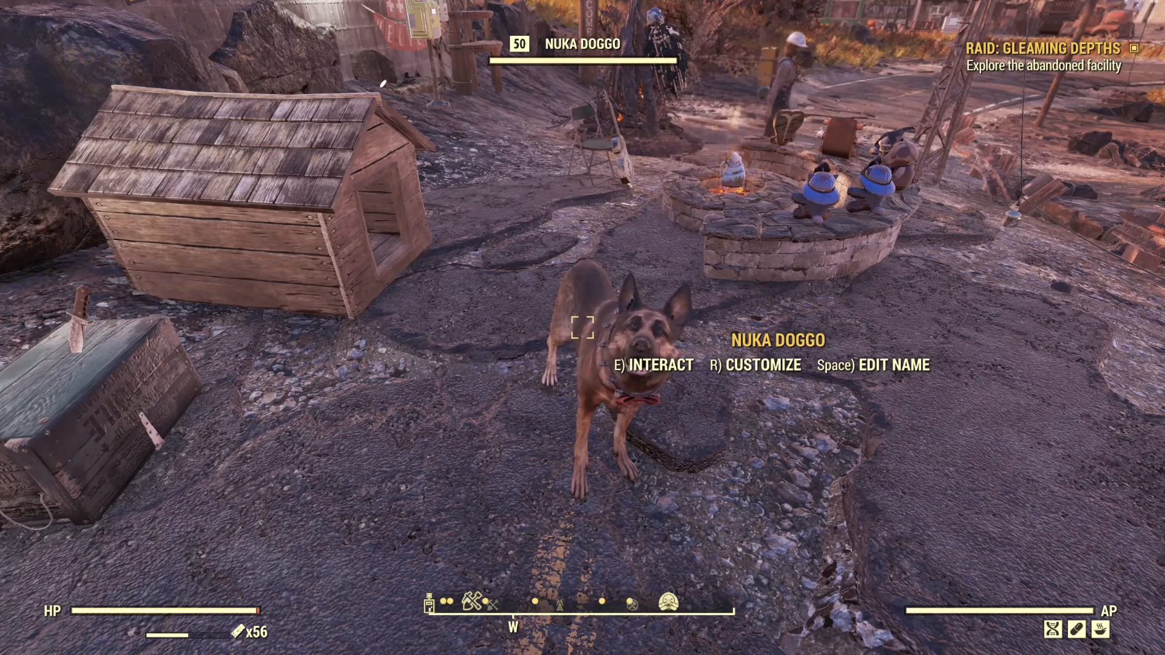
Step: Bring up Nuka Doggo's C.A.M.P. Pet Commands wheel and pick an action
key("Tab")
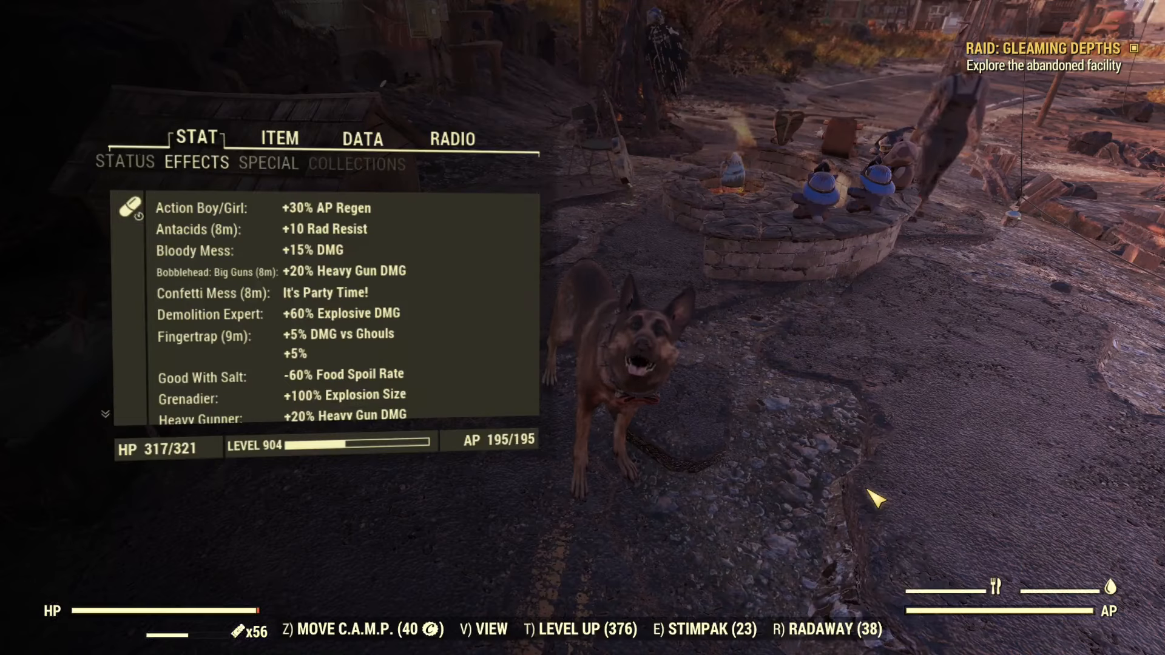
left_click(281, 139)
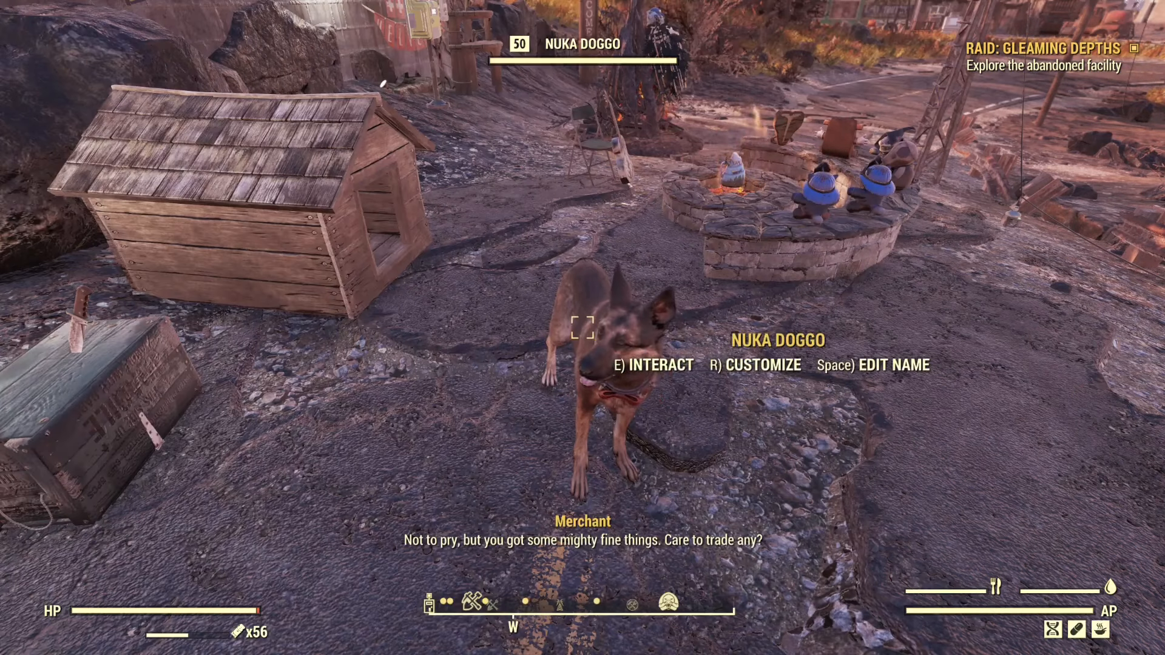
key("r")
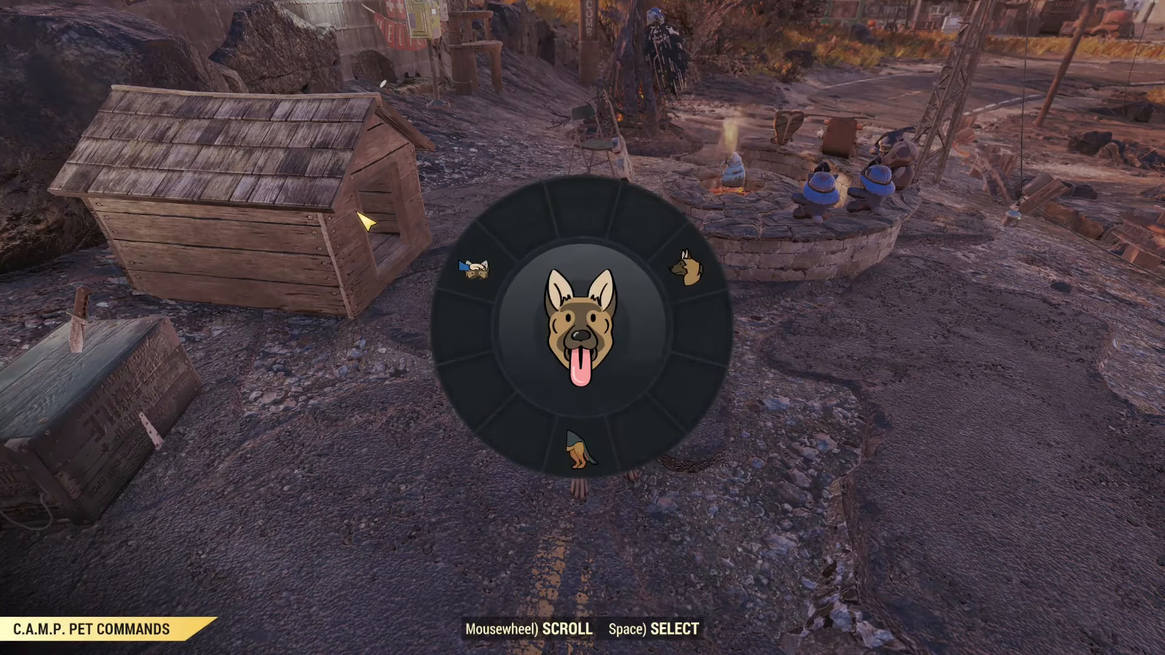
key("space")
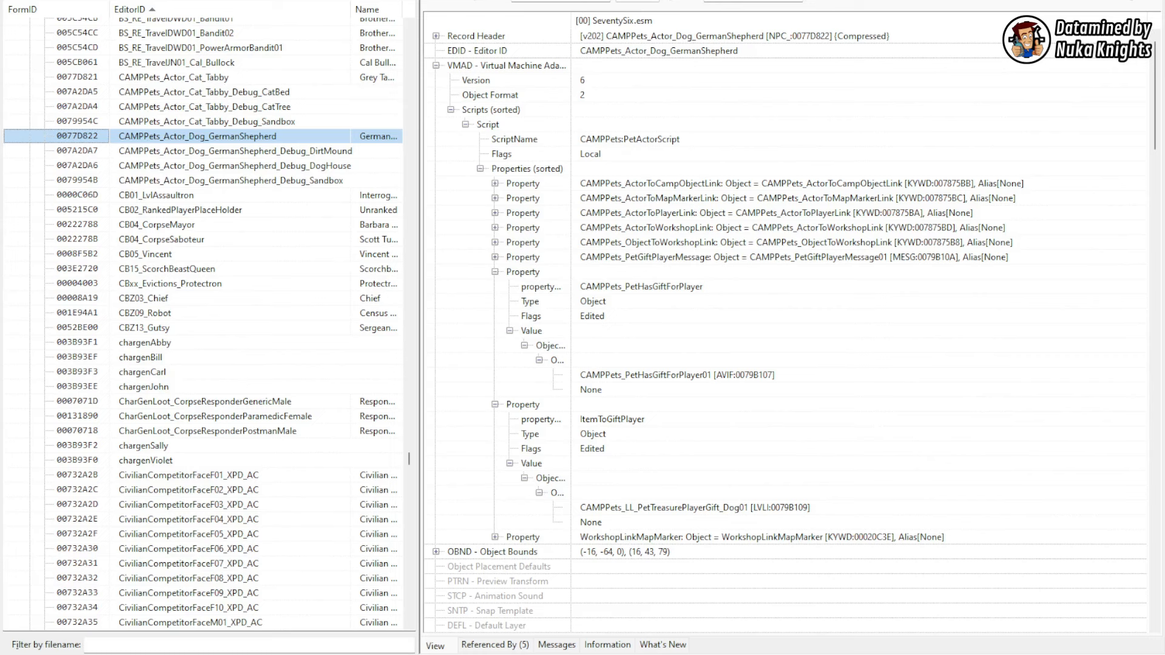
Step: Select the CAMPPets_PetHasGiftForPlayer01 value in the German Shepherd's VMAD script properties
left_click(678, 375)
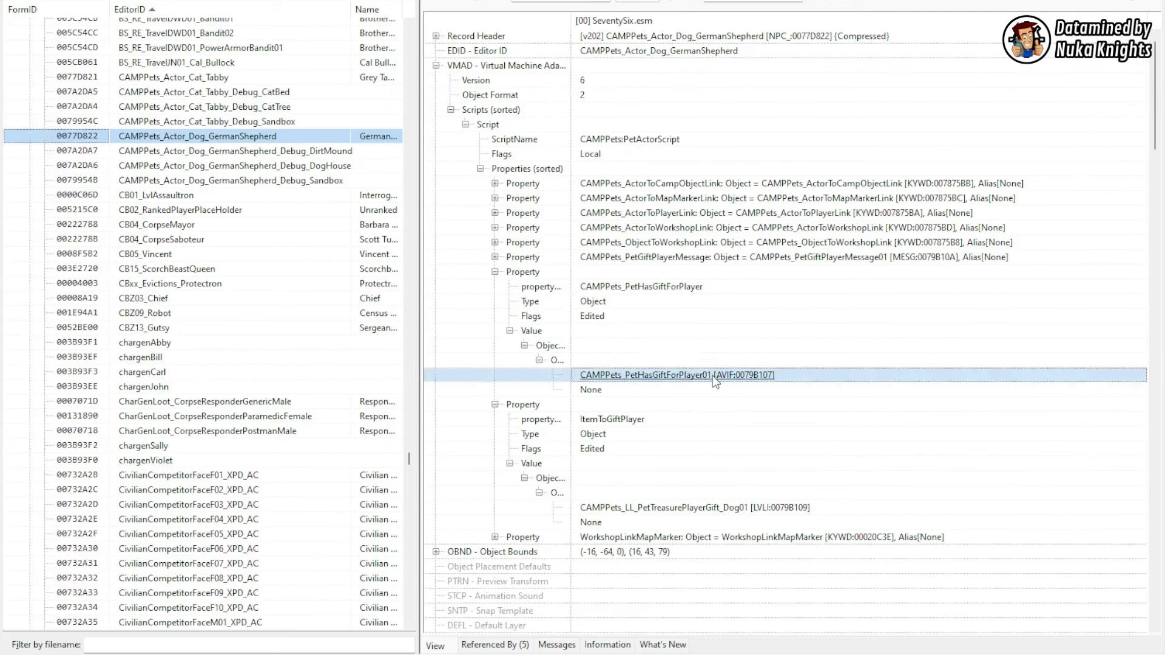
Step: Jump to the CAMPPets_PetHasGiftForPlayer01 [AVIF:0079B107] record to read its gift-counter description
double_click(677, 374)
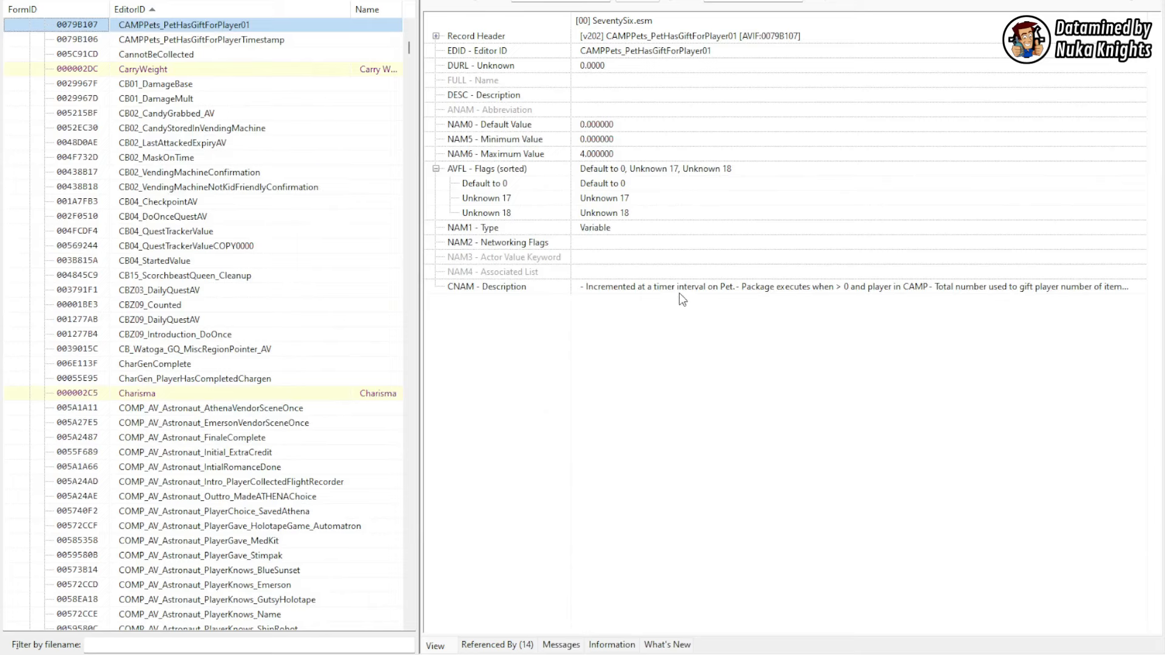
mouse_move(724, 295)
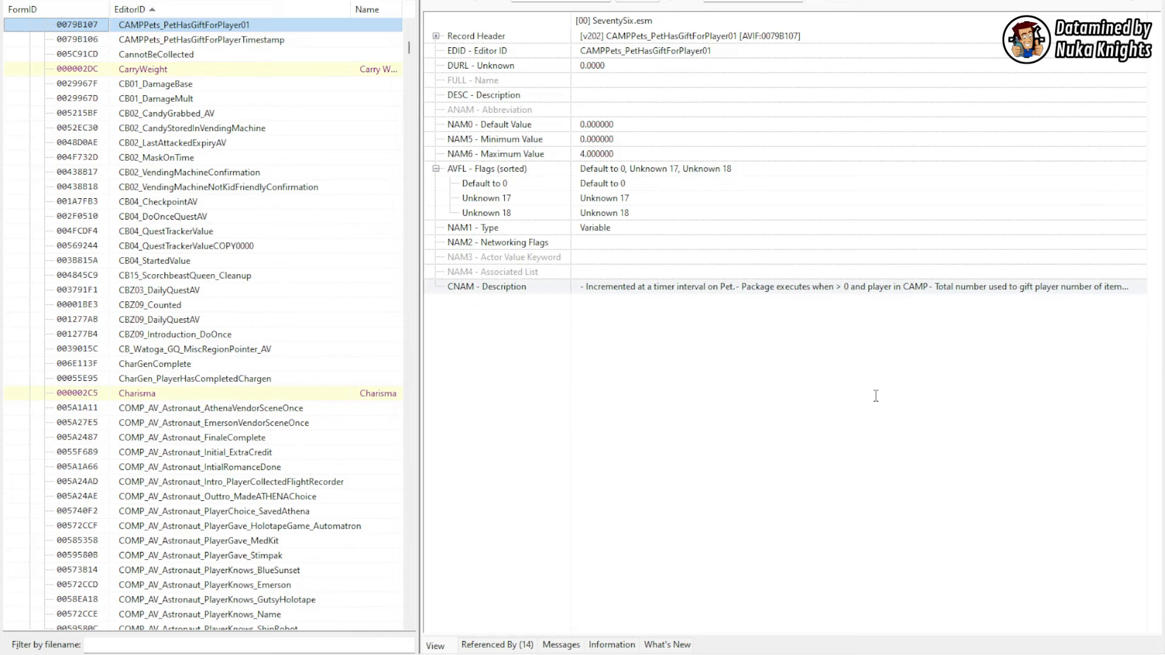
mouse_move(853, 403)
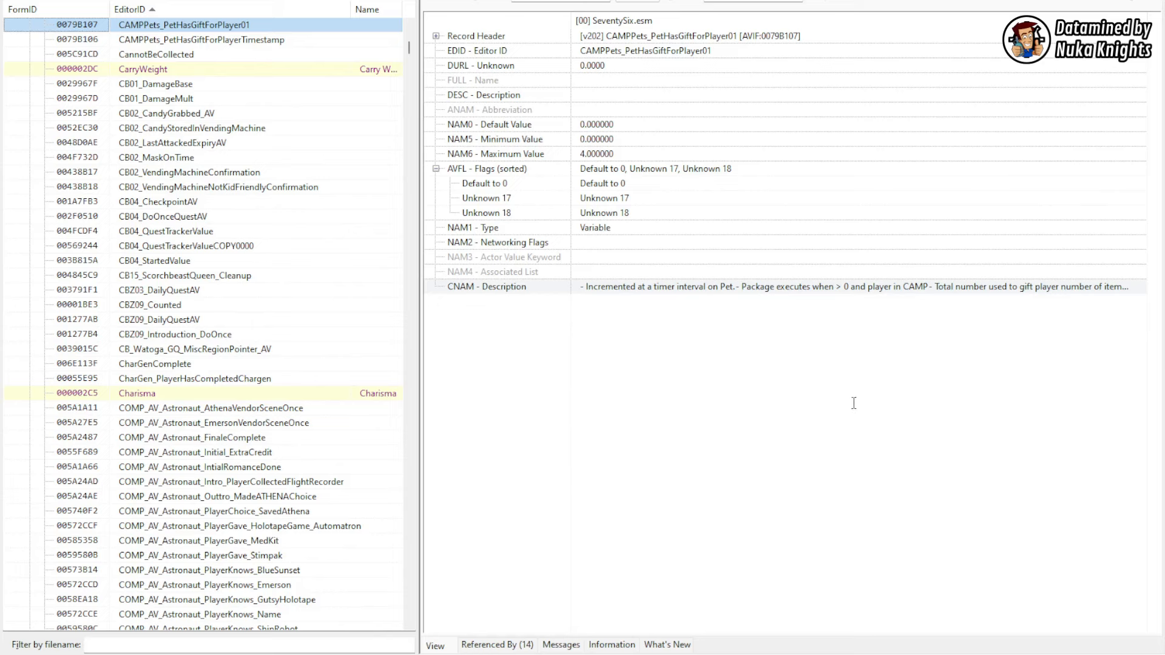
mouse_move(811, 408)
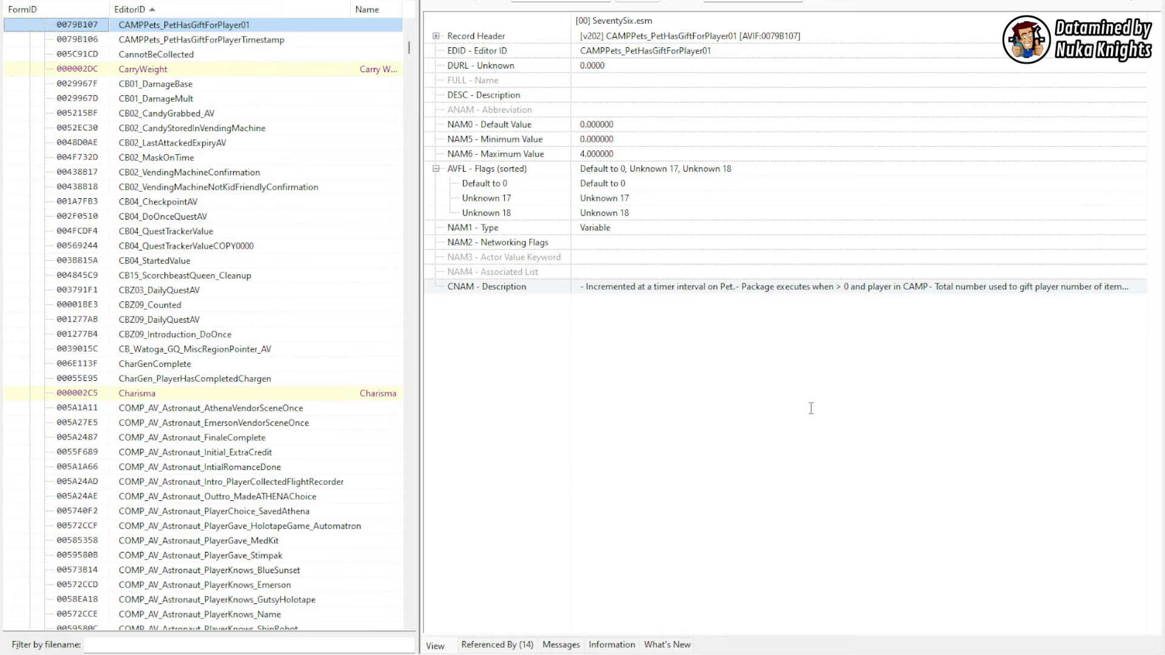
mouse_move(876, 453)
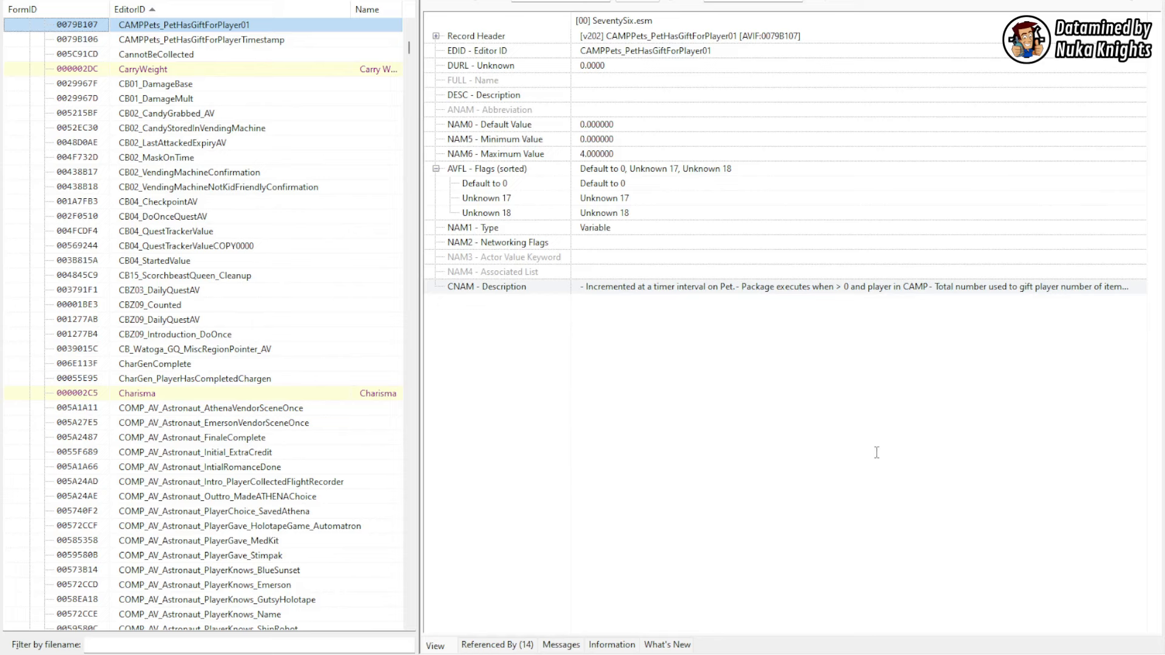
mouse_move(817, 428)
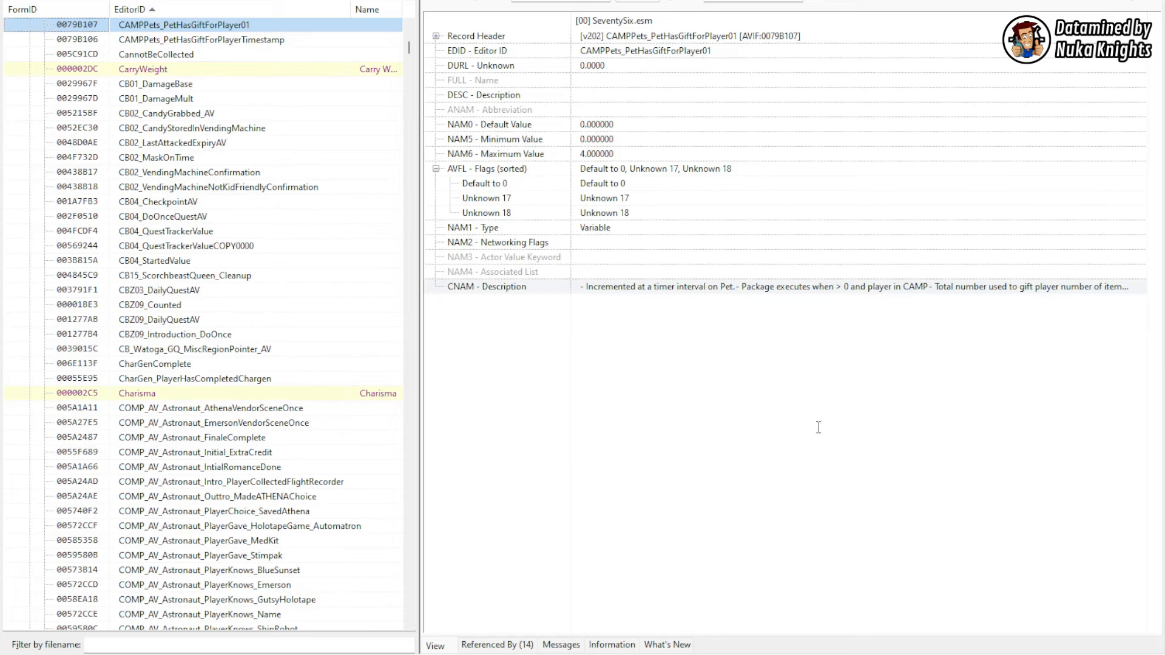
mouse_move(794, 388)
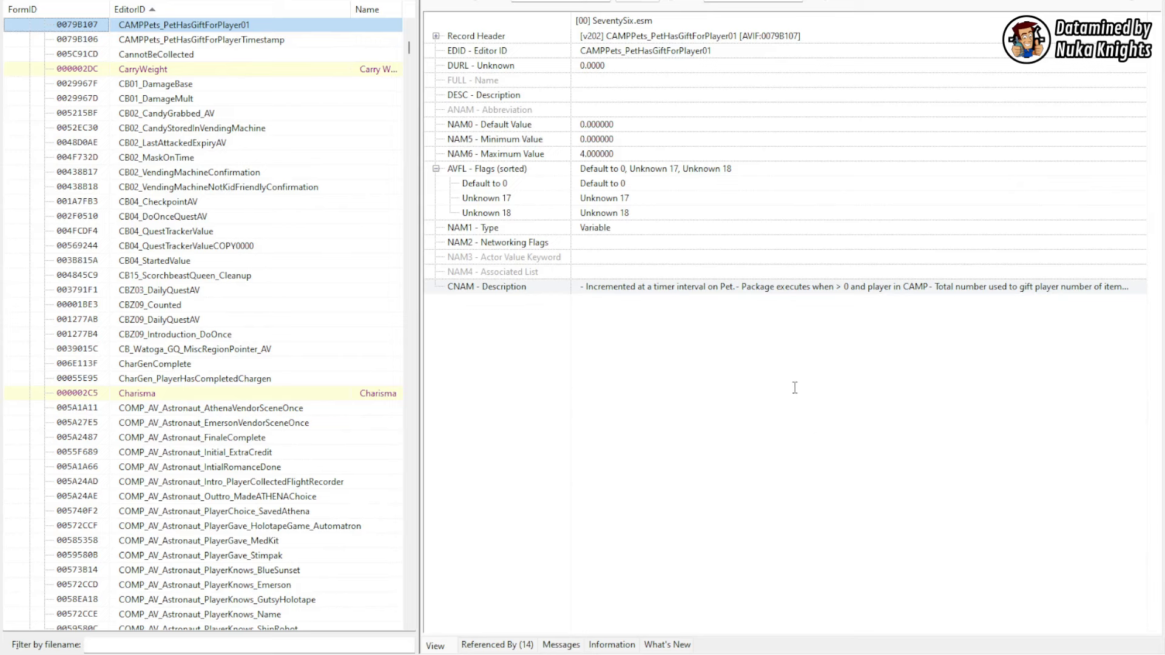
mouse_move(799, 385)
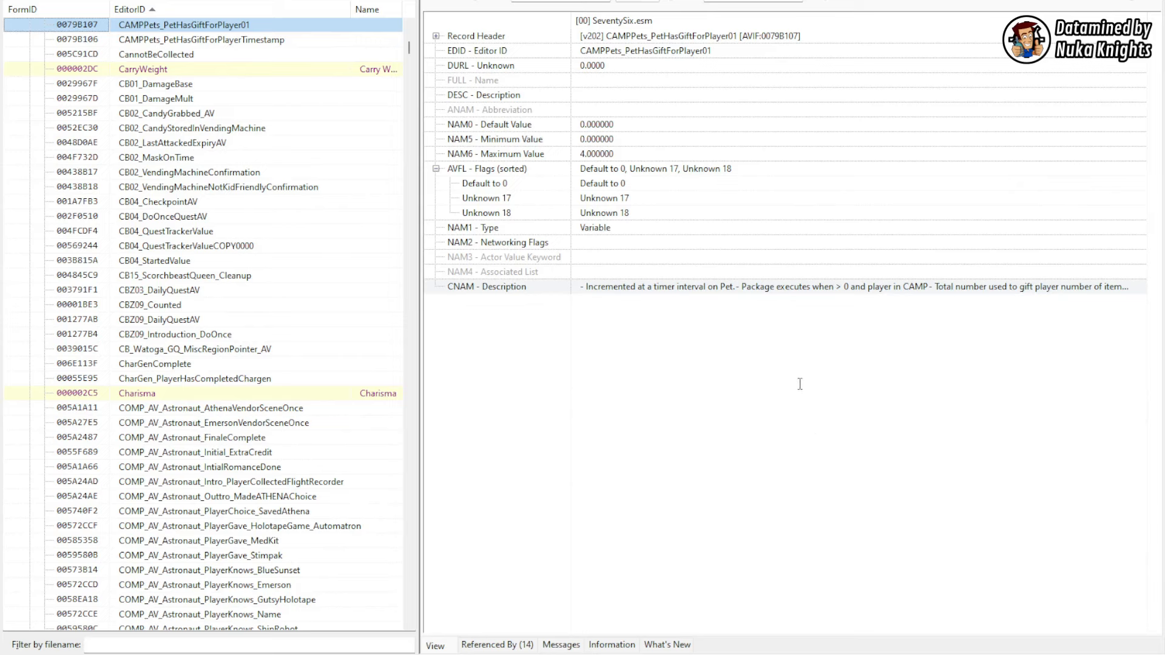
mouse_move(1039, 586)
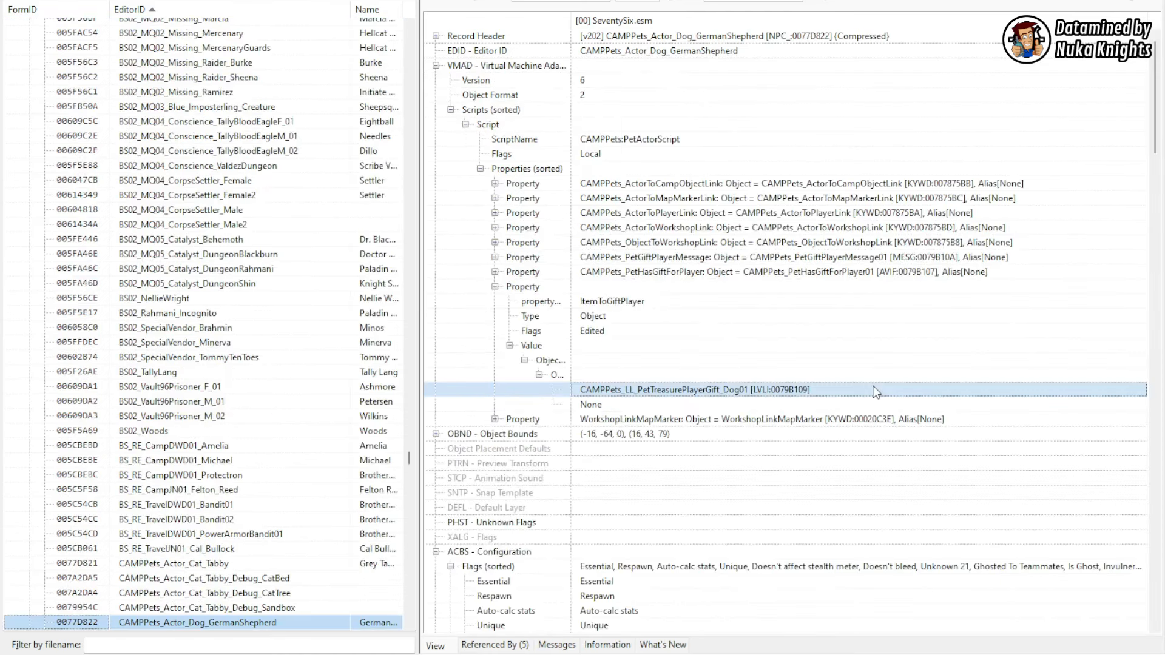
Step: Open the dog's legendary loot list and inspect the shard entry's 10% random-percent condition
double_click(691, 390)
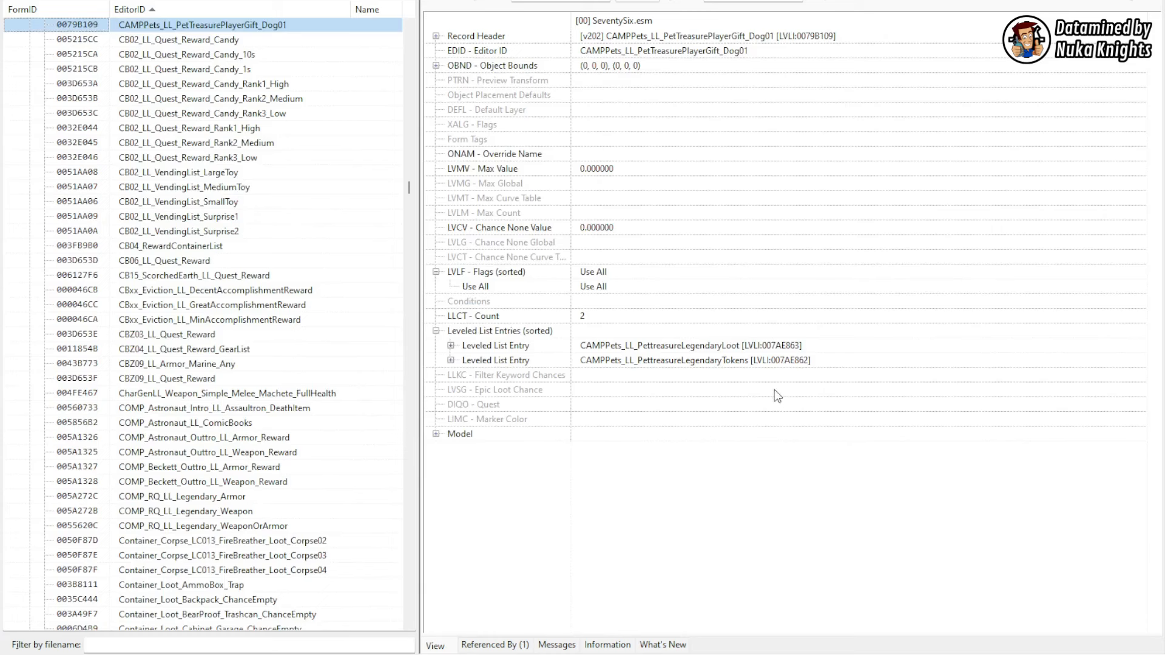
scroll("up", 3)
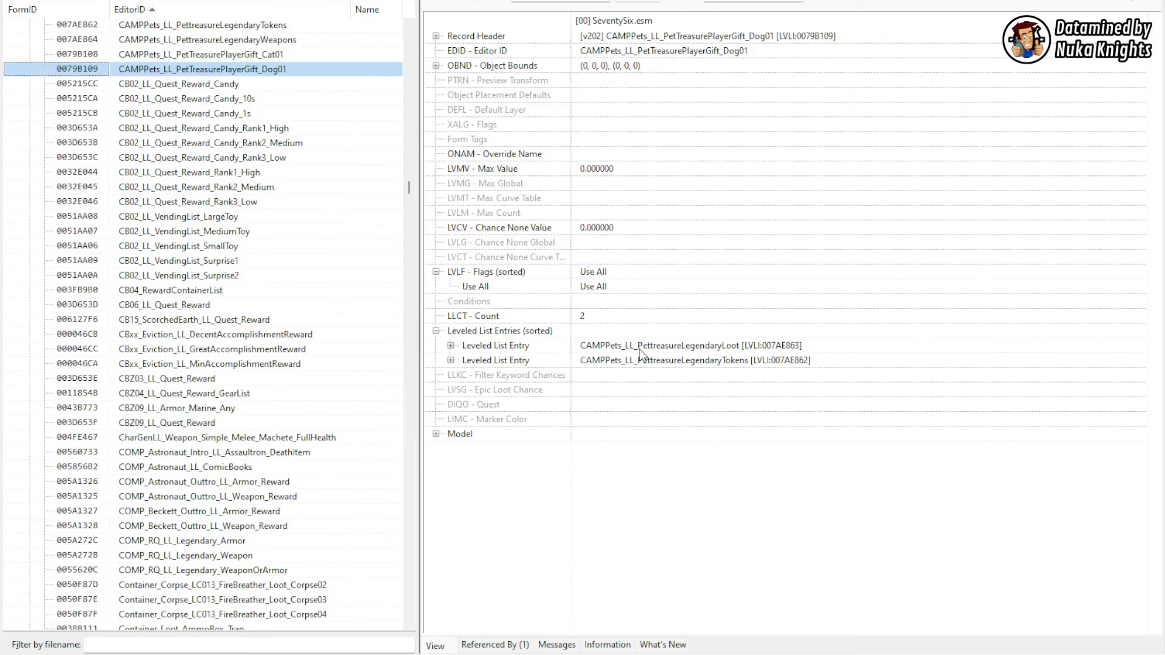
mouse_move(620, 354)
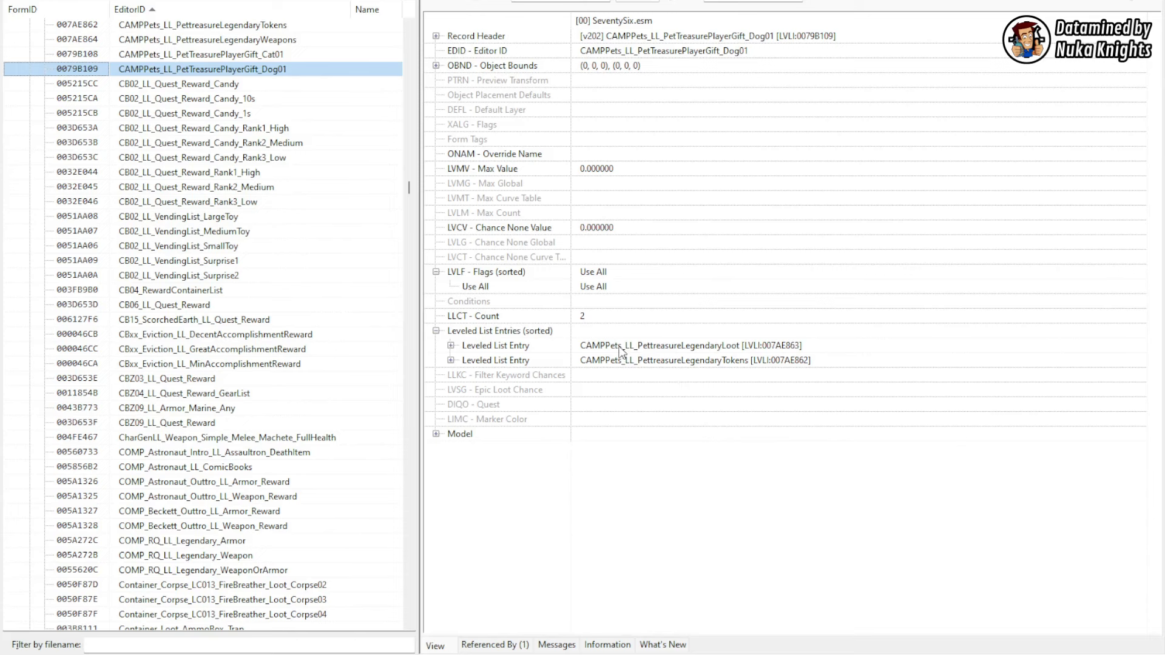
mouse_move(711, 352)
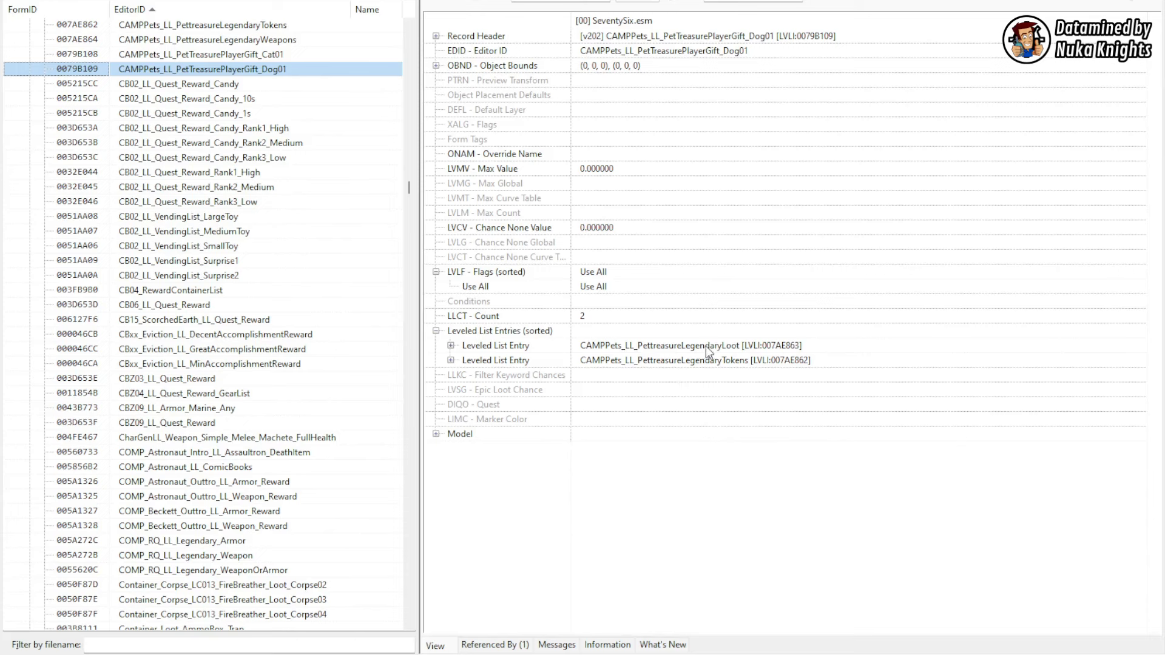
mouse_move(704, 370)
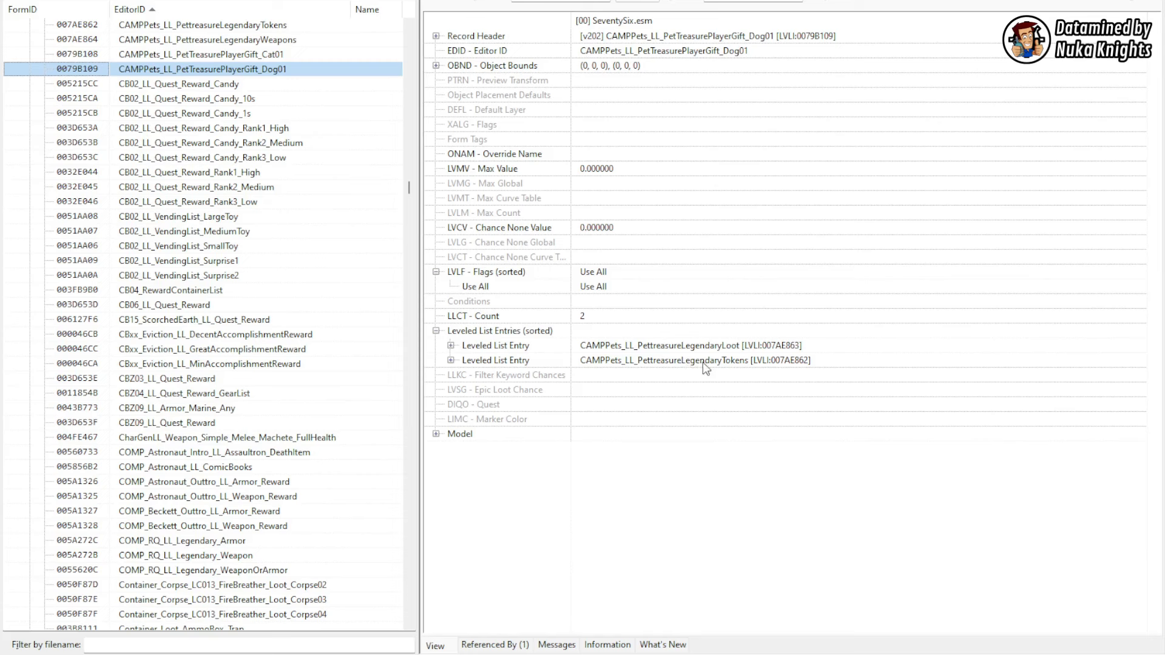
mouse_move(693, 372)
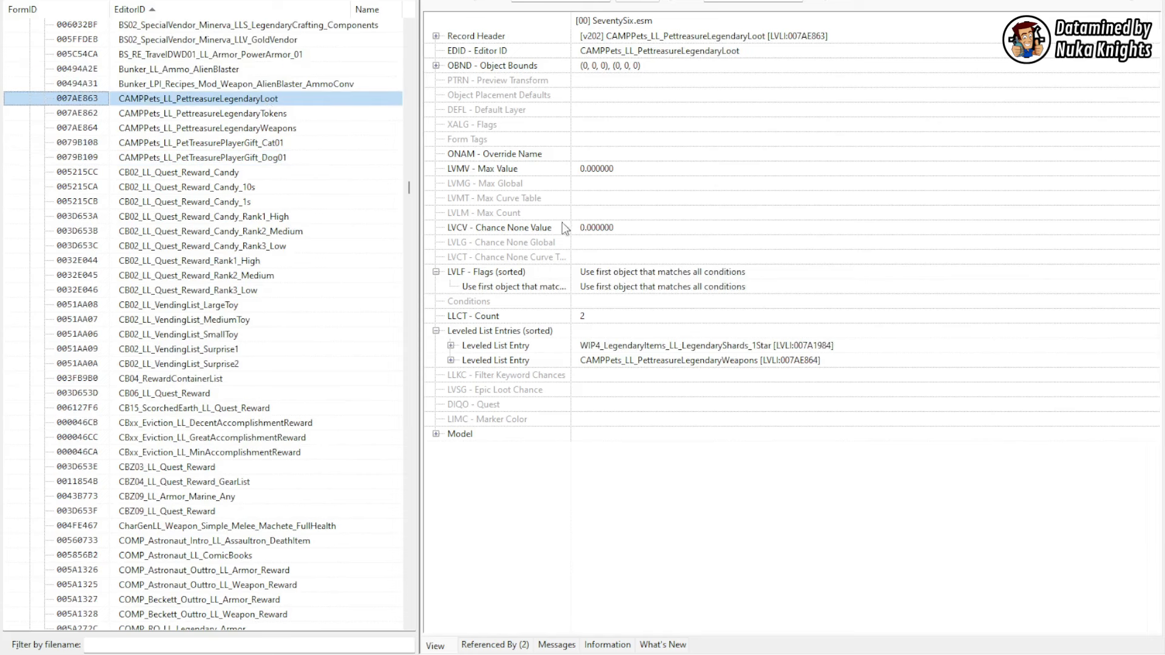
left_click(451, 345)
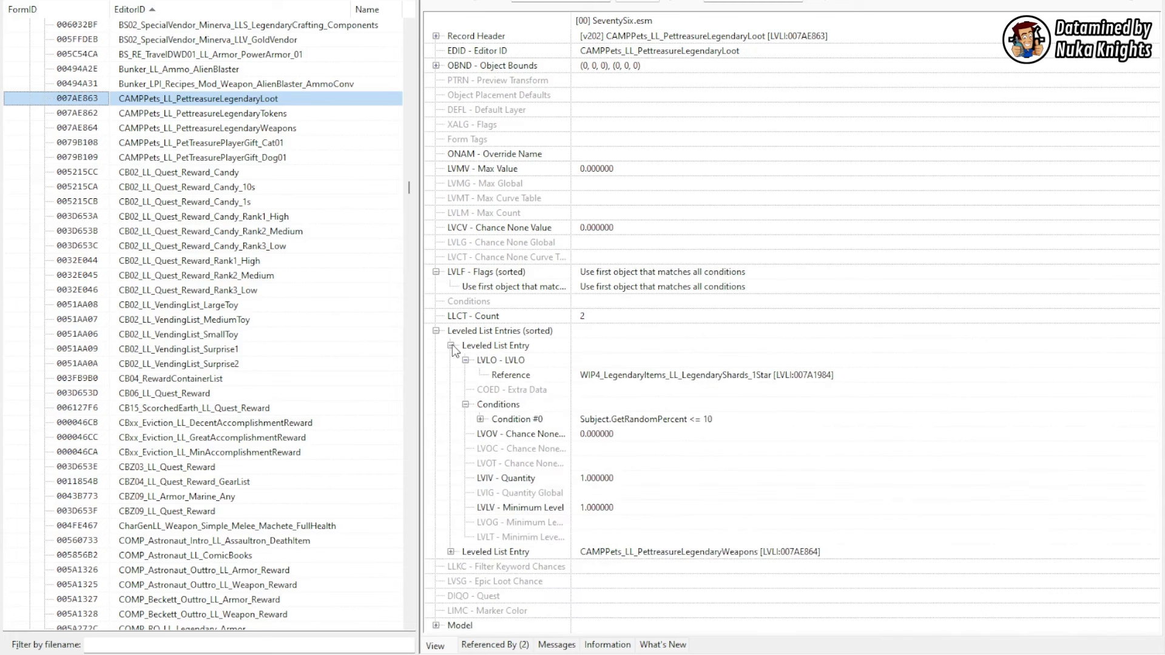
mouse_move(686, 385)
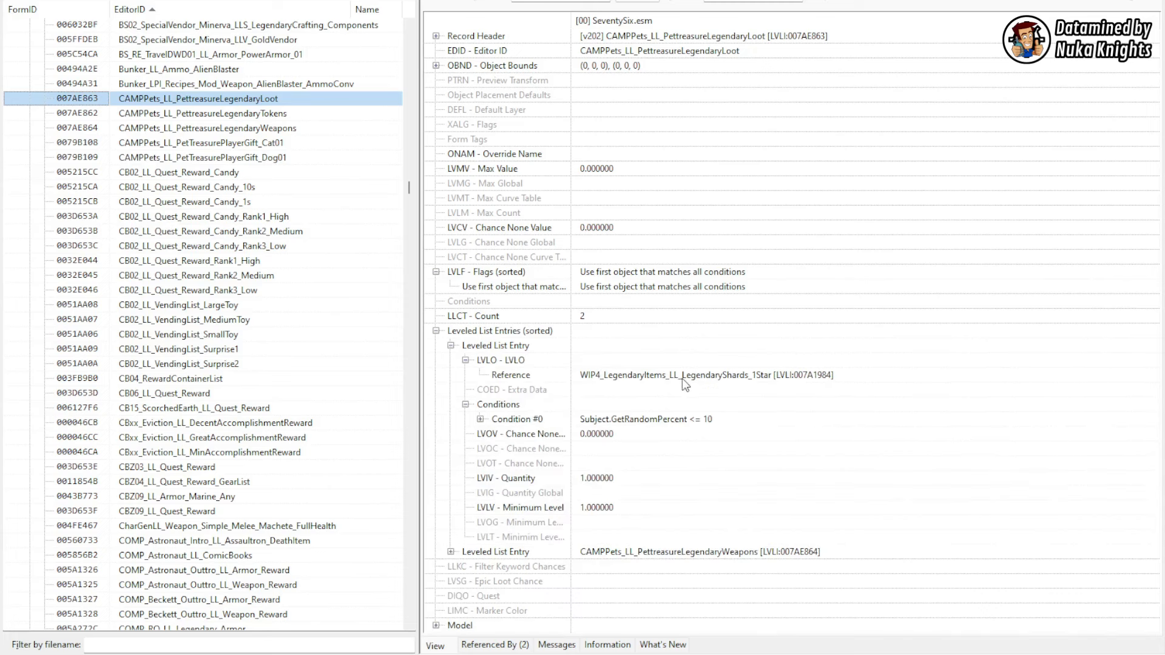
mouse_move(703, 380)
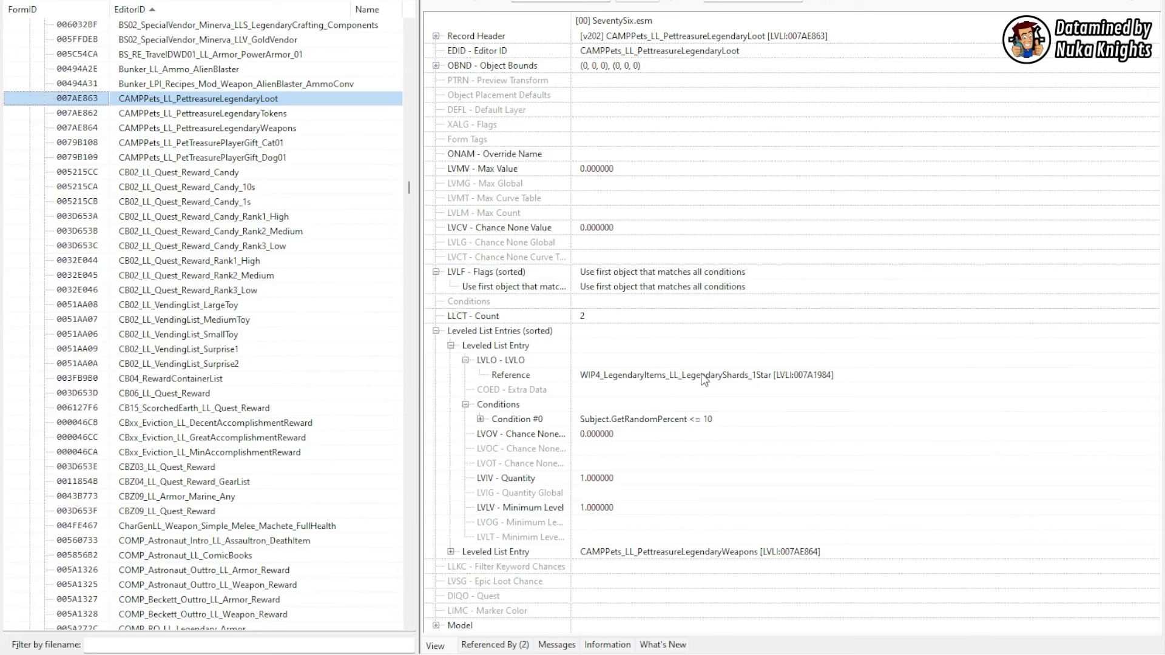
mouse_move(775, 394)
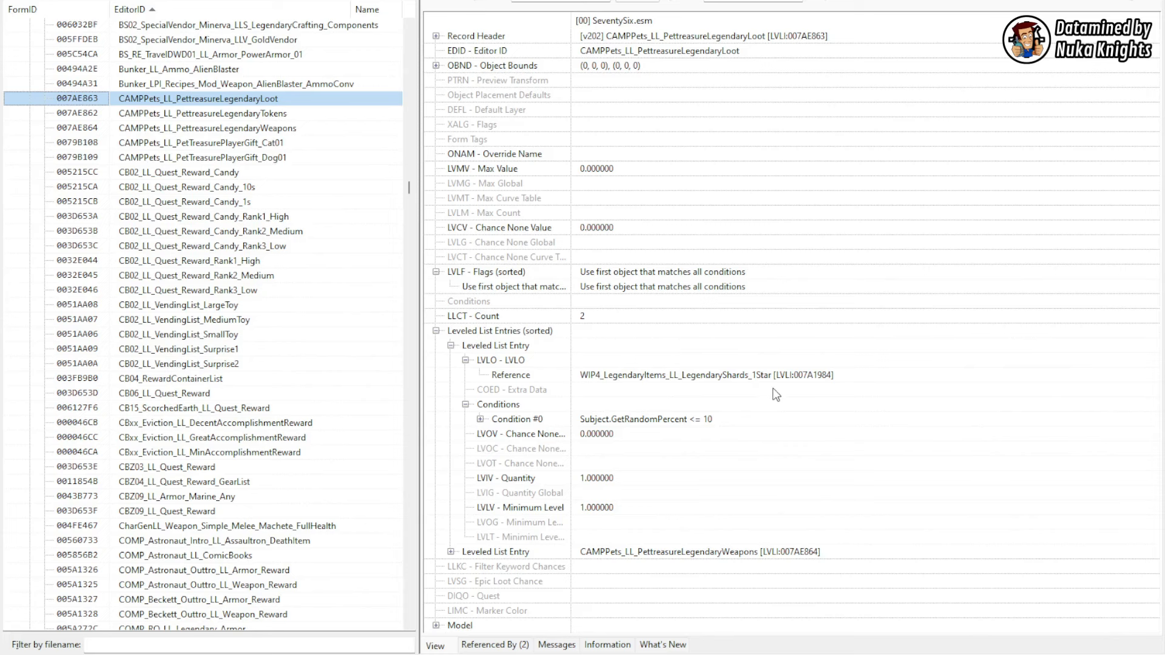
left_click(488, 419)
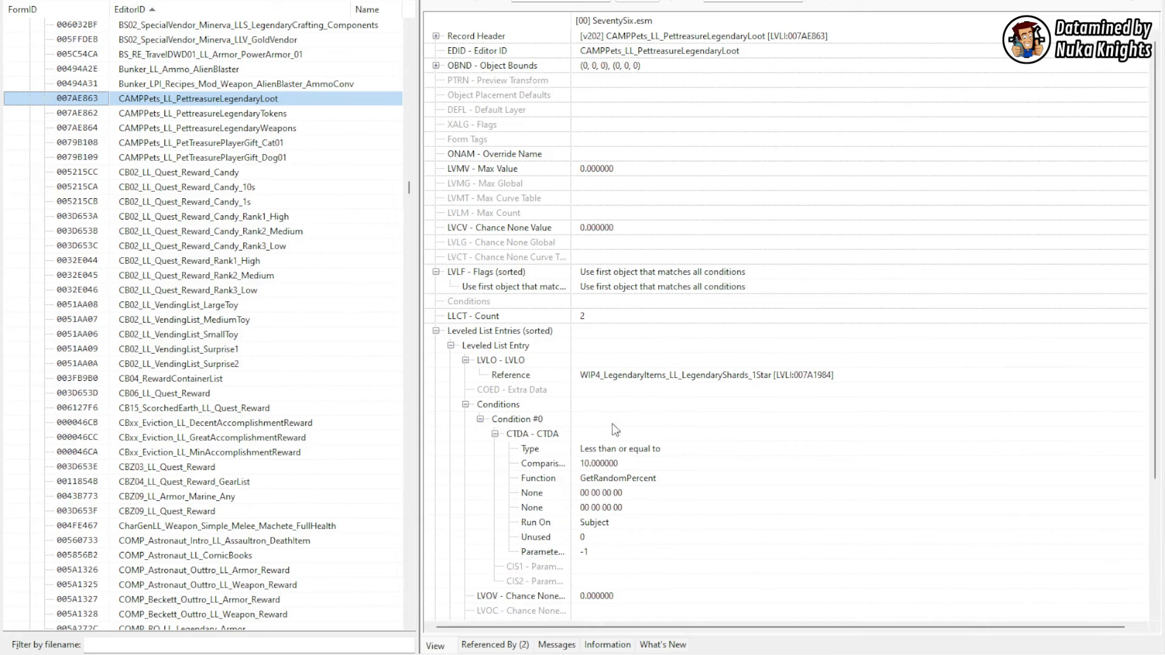
mouse_move(652, 470)
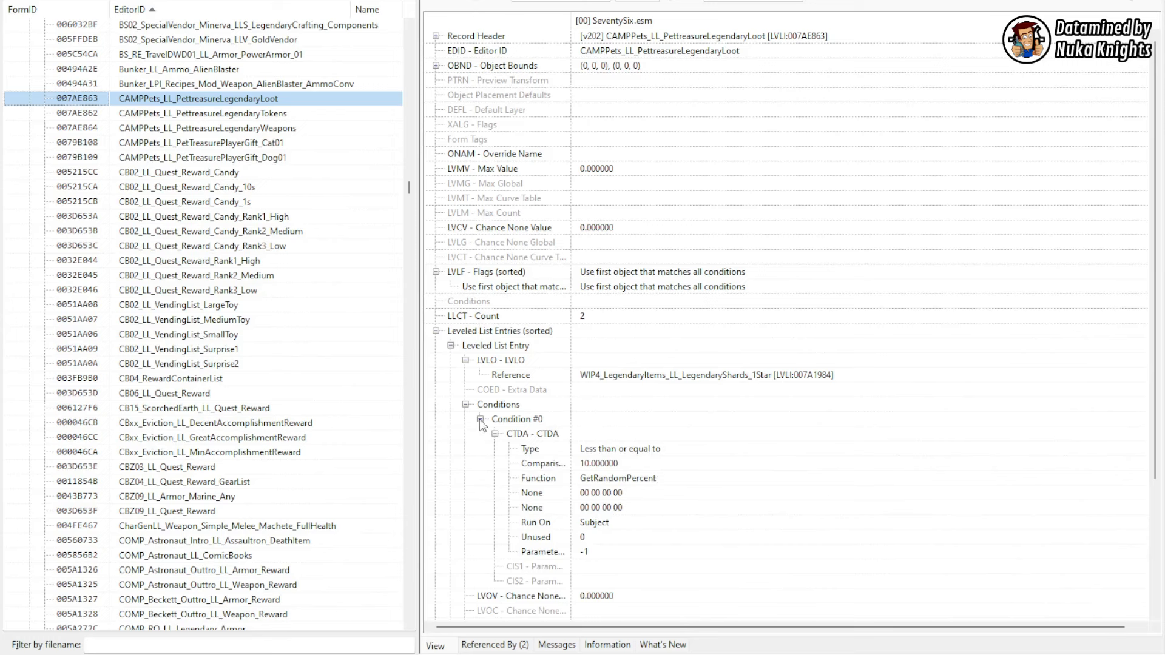
left_click(480, 420)
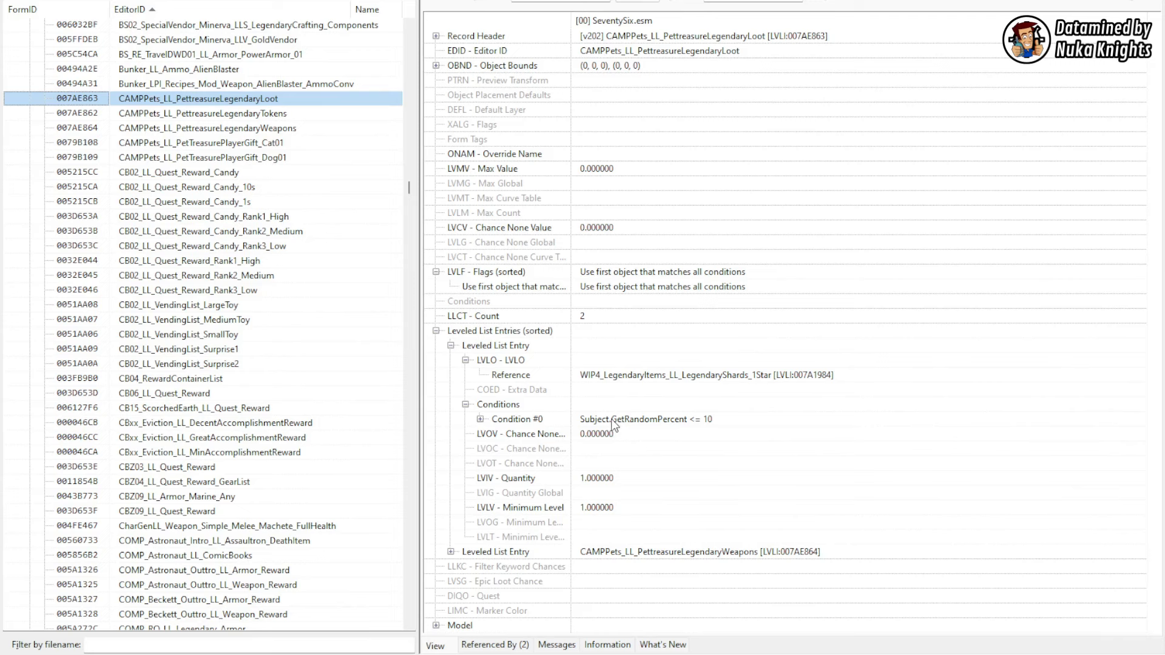
mouse_move(632, 443)
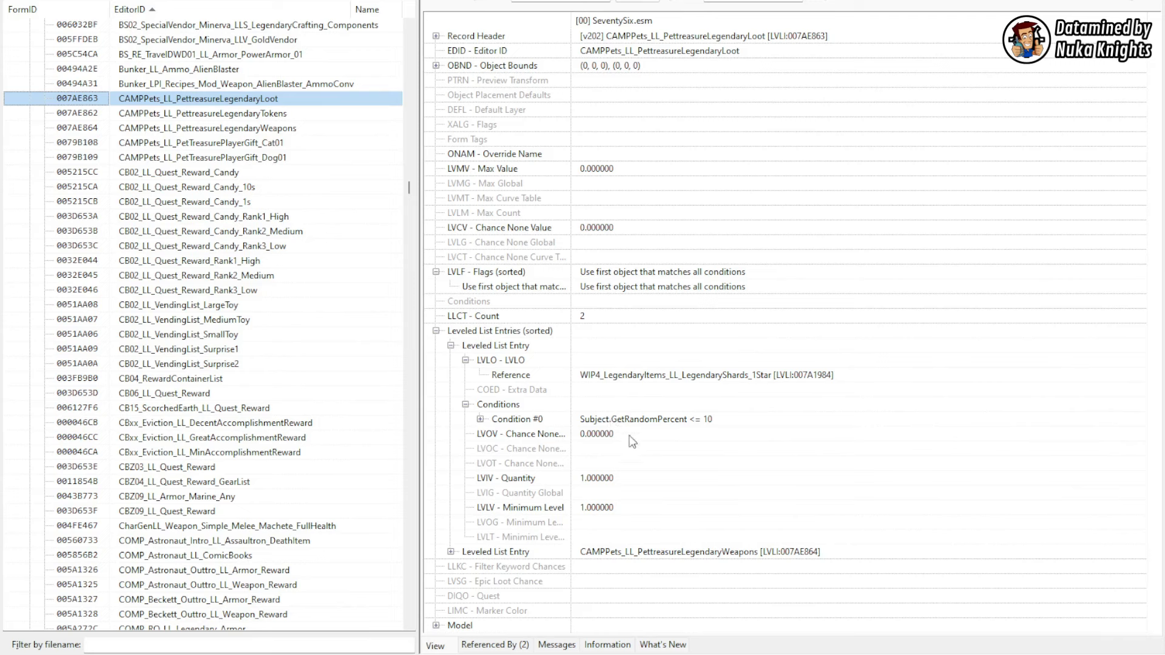
mouse_move(626, 423)
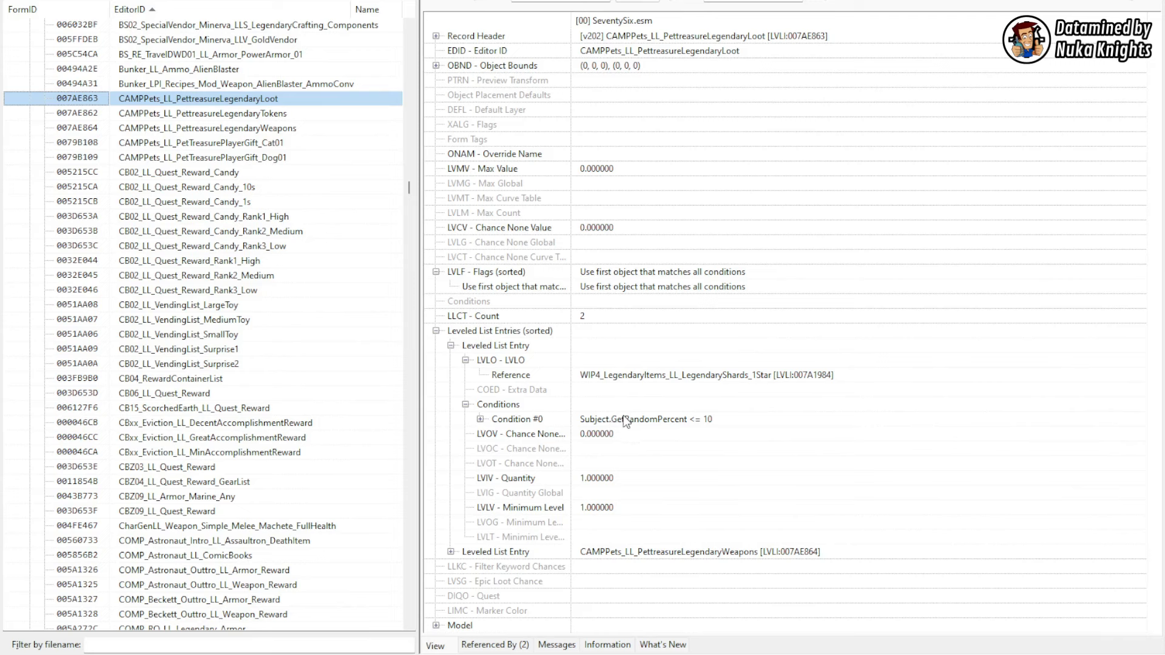
mouse_move(637, 434)
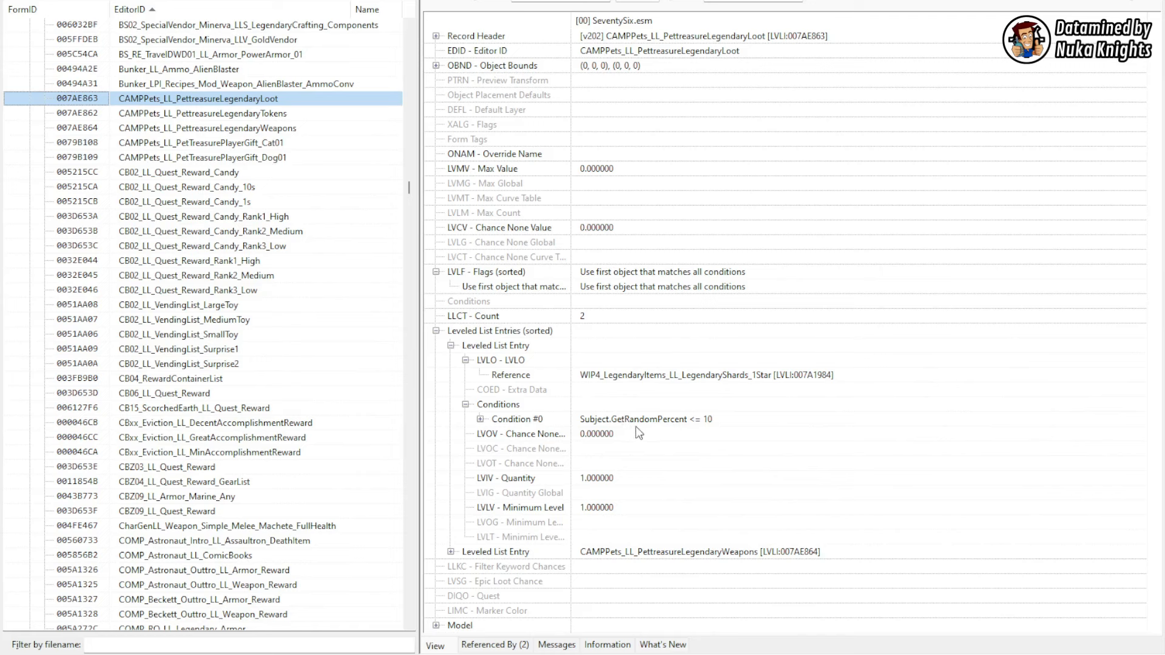
mouse_move(722, 383)
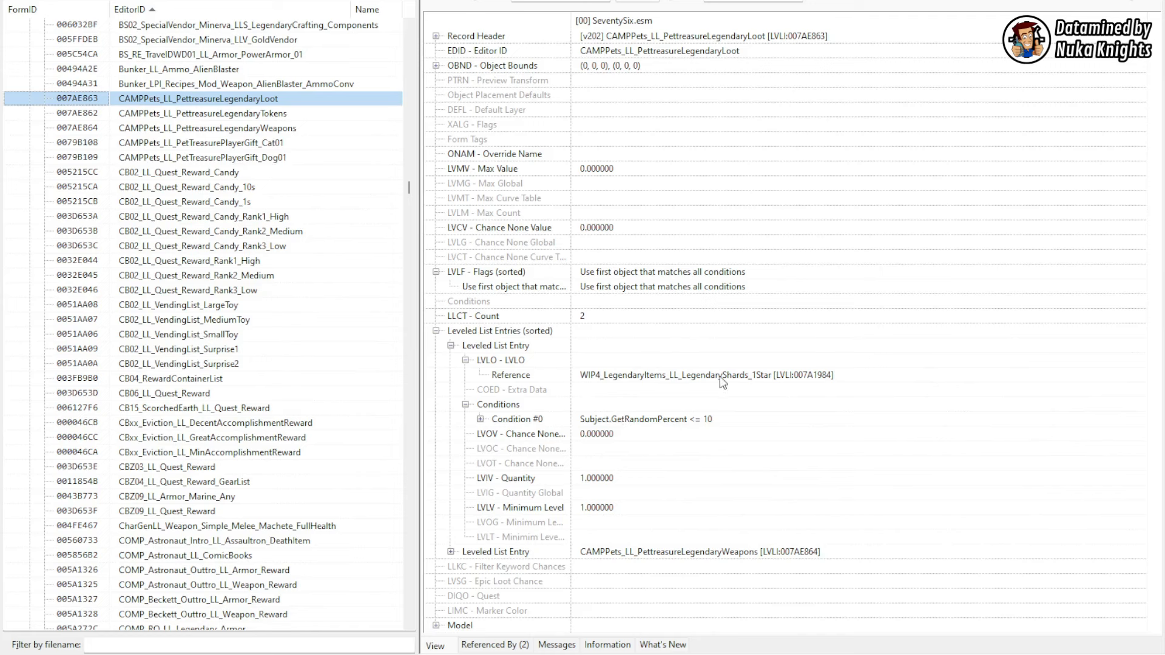
mouse_move(712, 382)
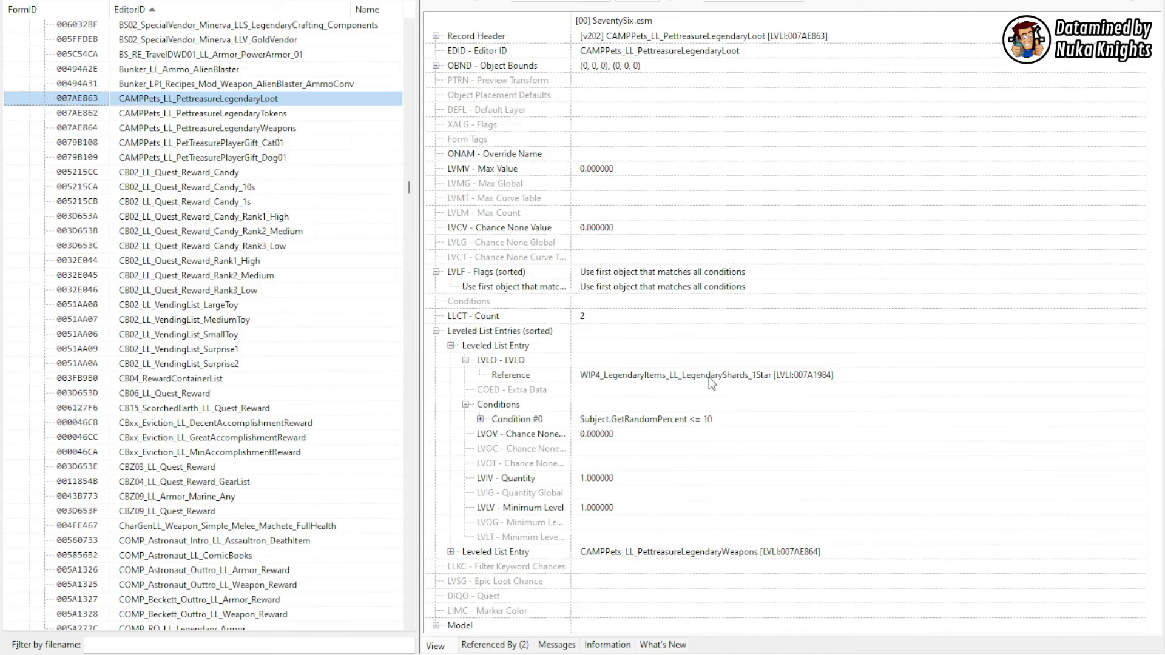
mouse_move(468, 557)
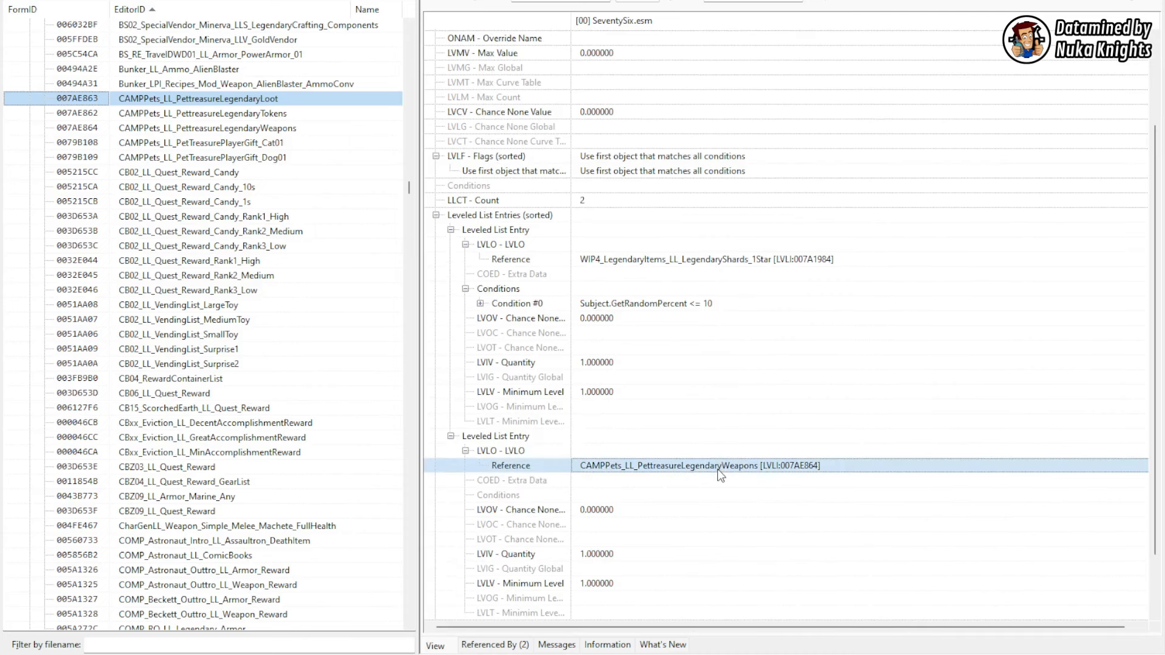
mouse_move(295, 136)
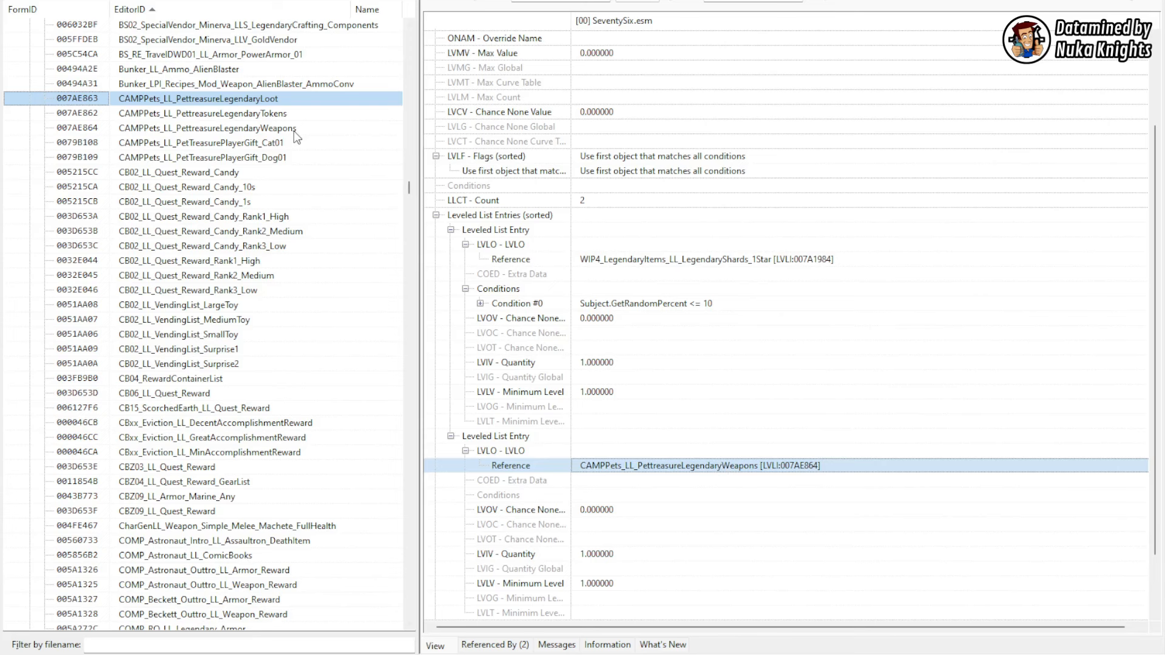
Step: Inspect the legendary weapons ranged entry and Dog01 gift's second entry, ending on the tokens list
left_click(208, 127)
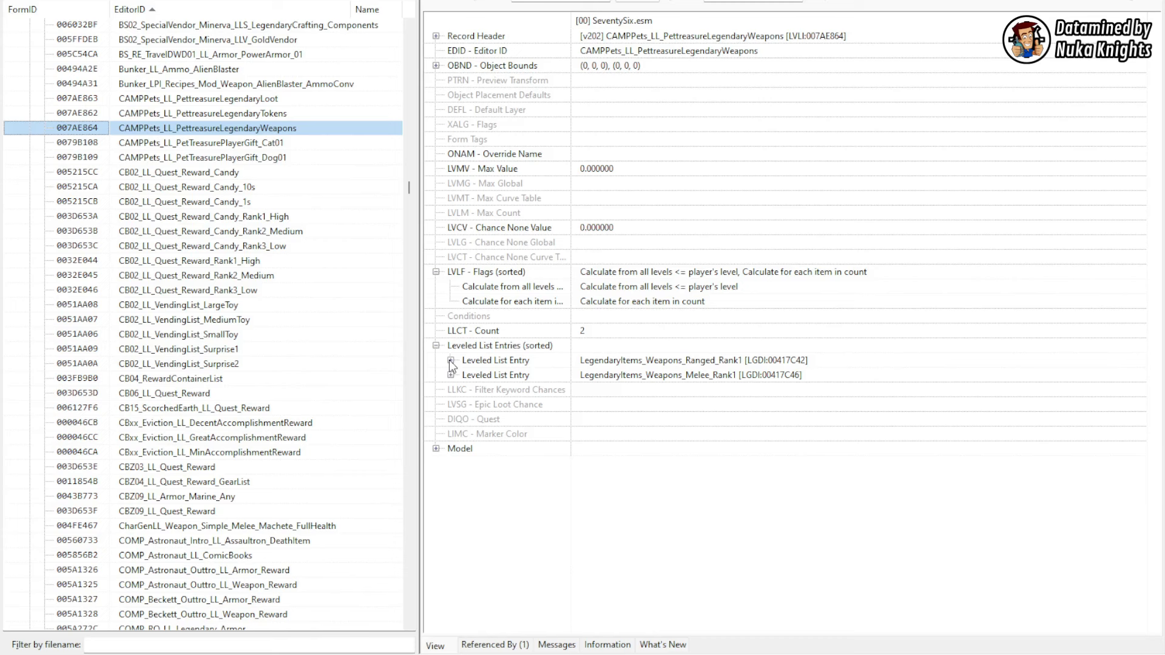
left_click(443, 360)
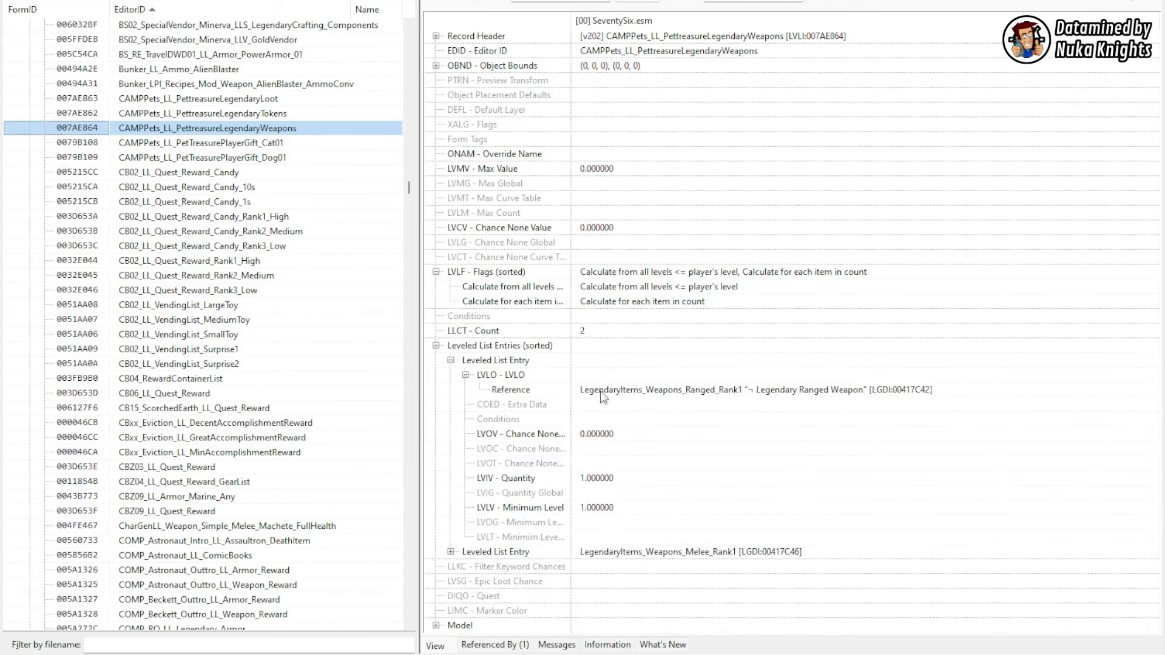
mouse_move(637, 397)
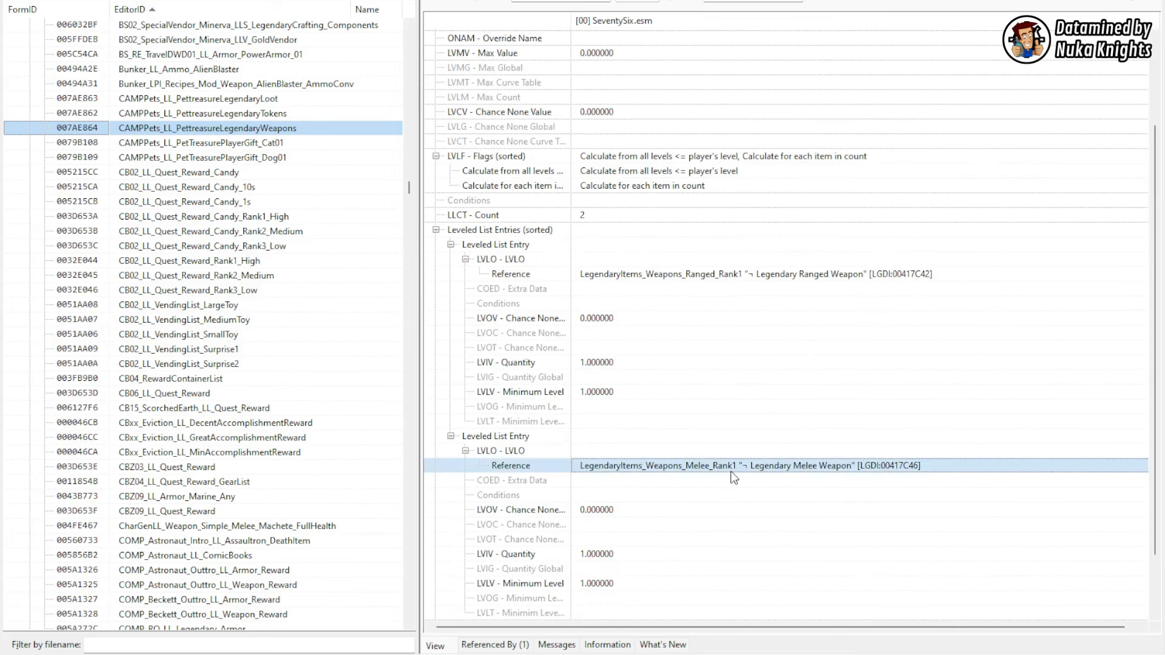
left_click(201, 157)
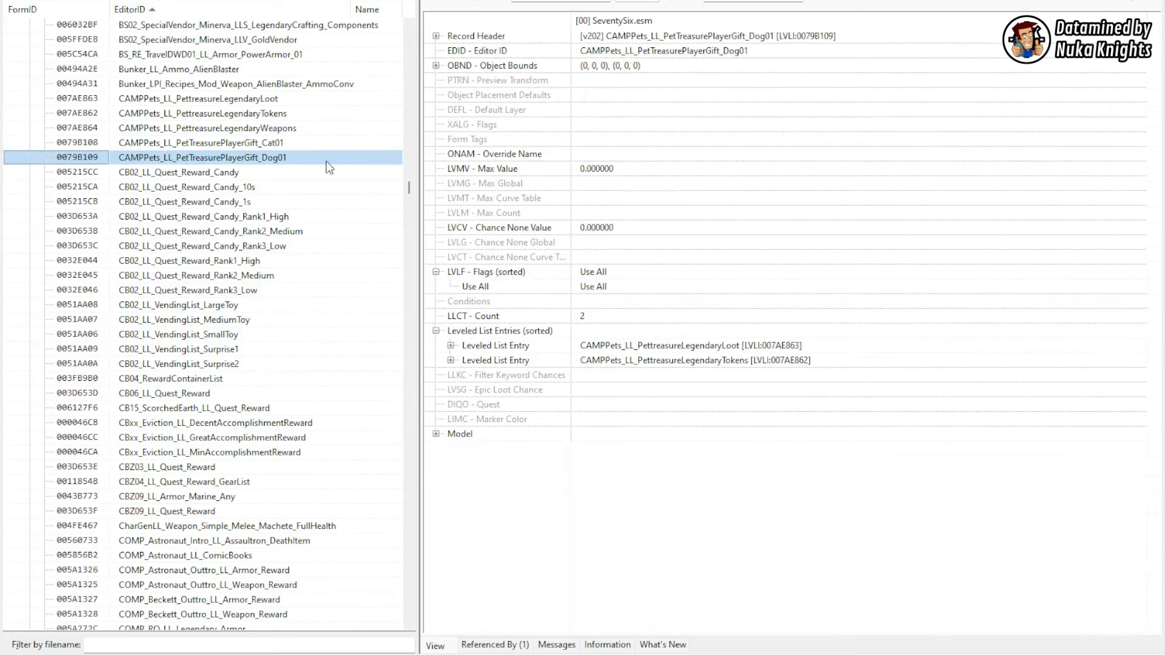
left_click(451, 360)
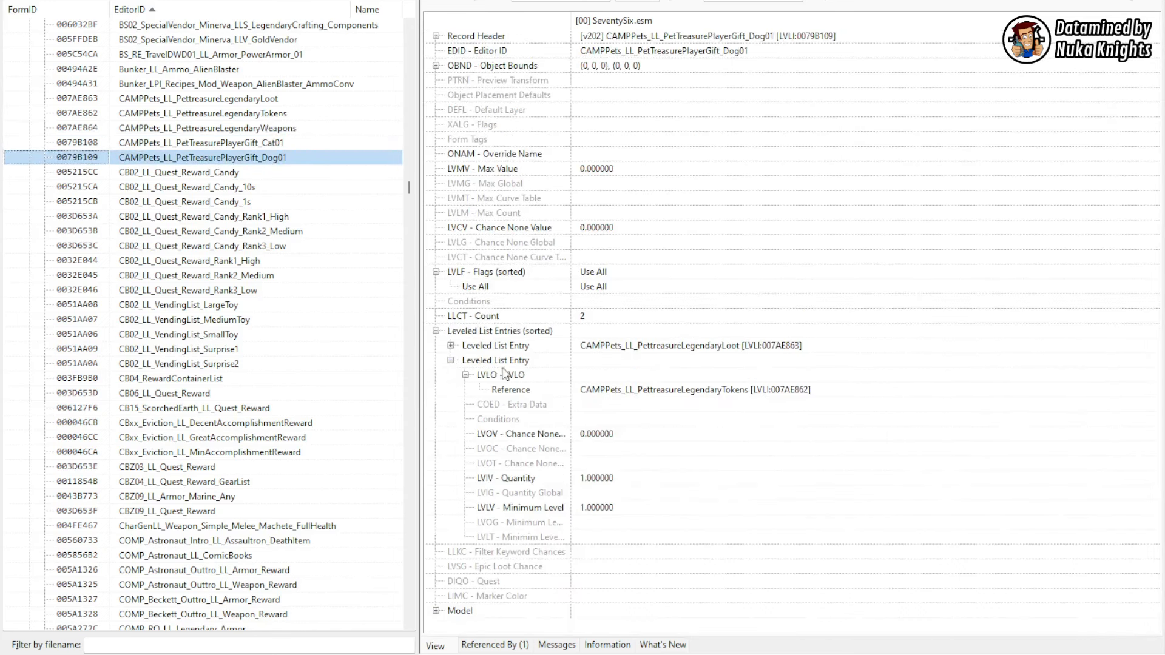
left_click(201, 113)
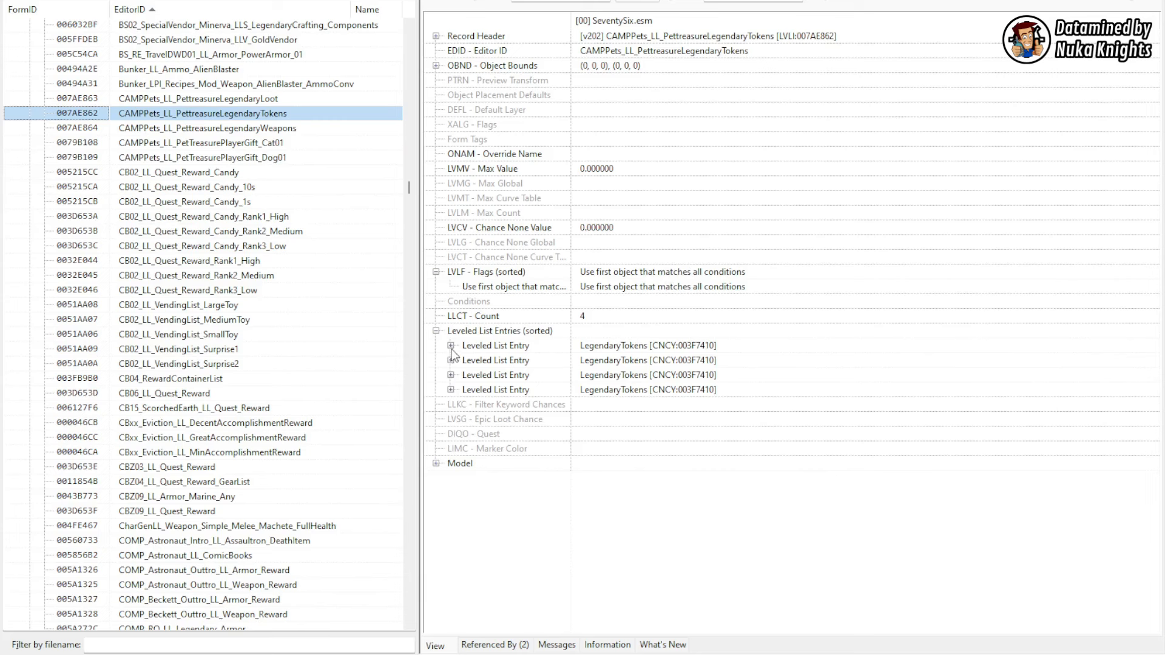
Step: Read the Legendary Scrip entries' chances and quantities, then select the Cat01 player gift list
left_click(451, 345)
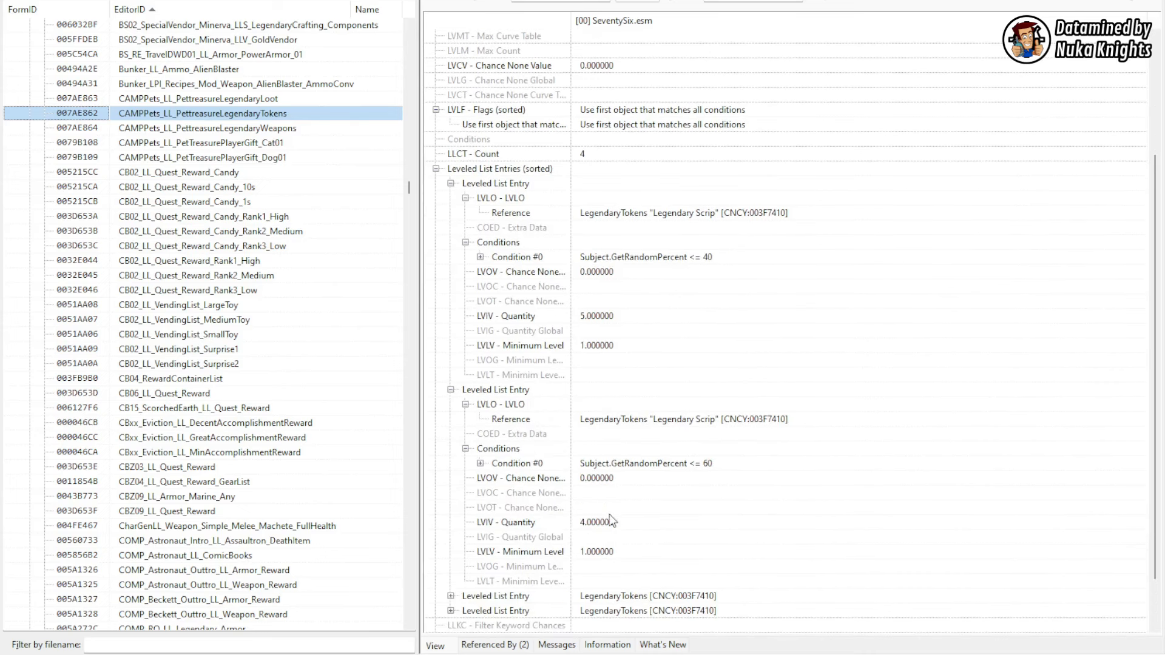
scroll("down", 3)
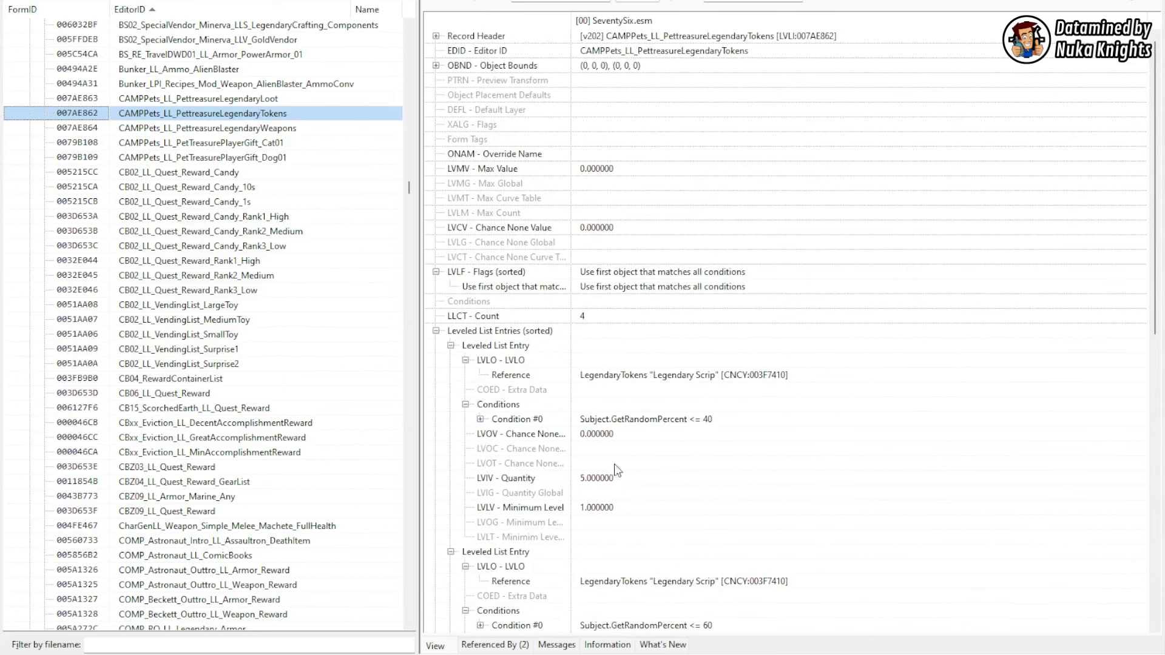
left_click(201, 142)
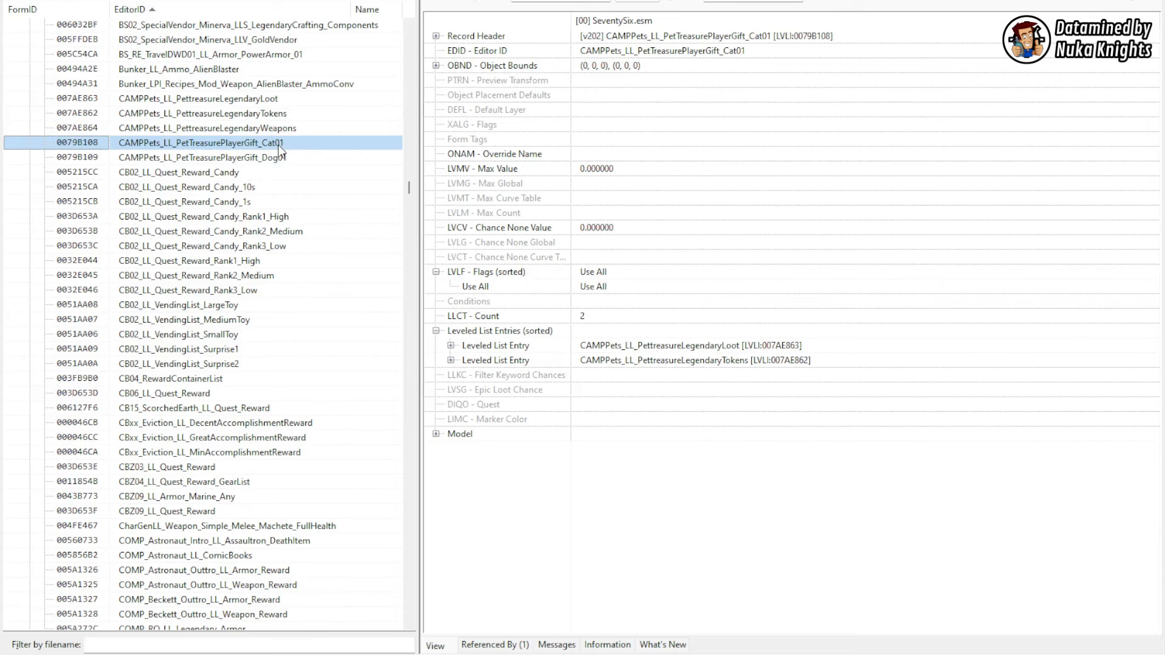
mouse_move(311, 146)
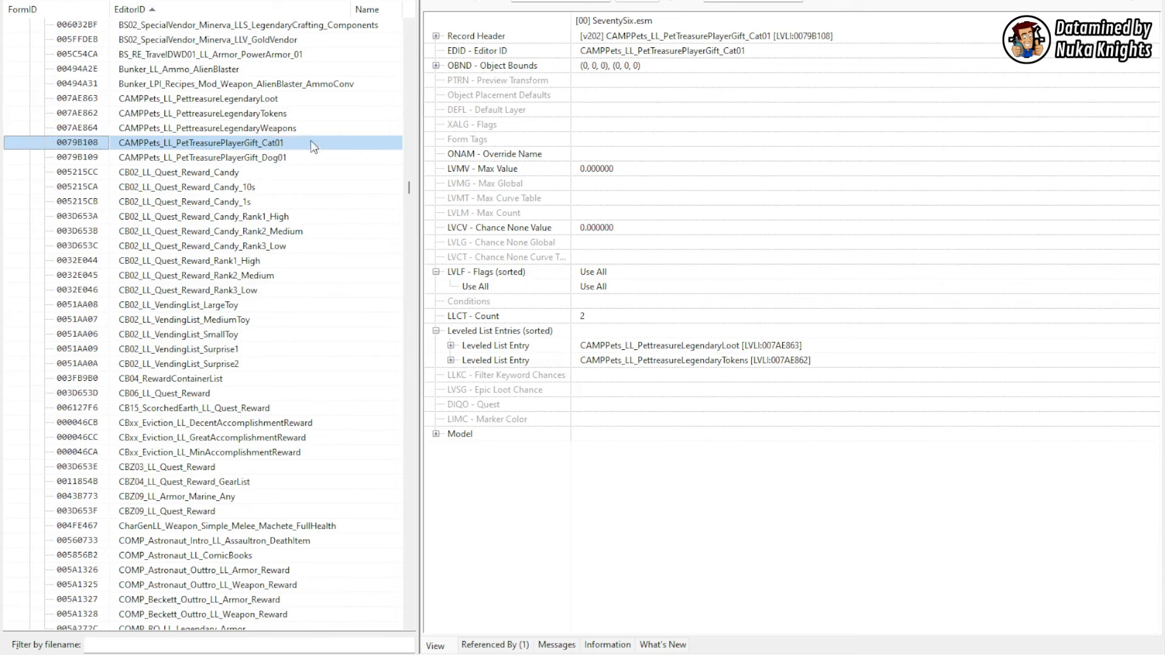
mouse_move(636, 341)
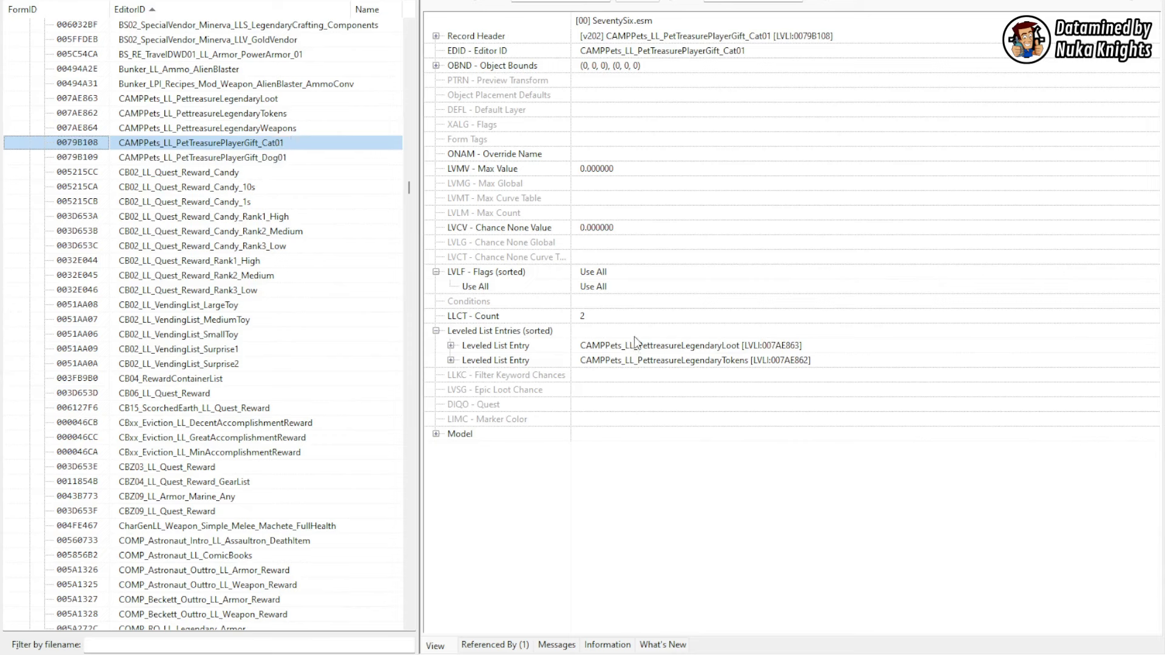